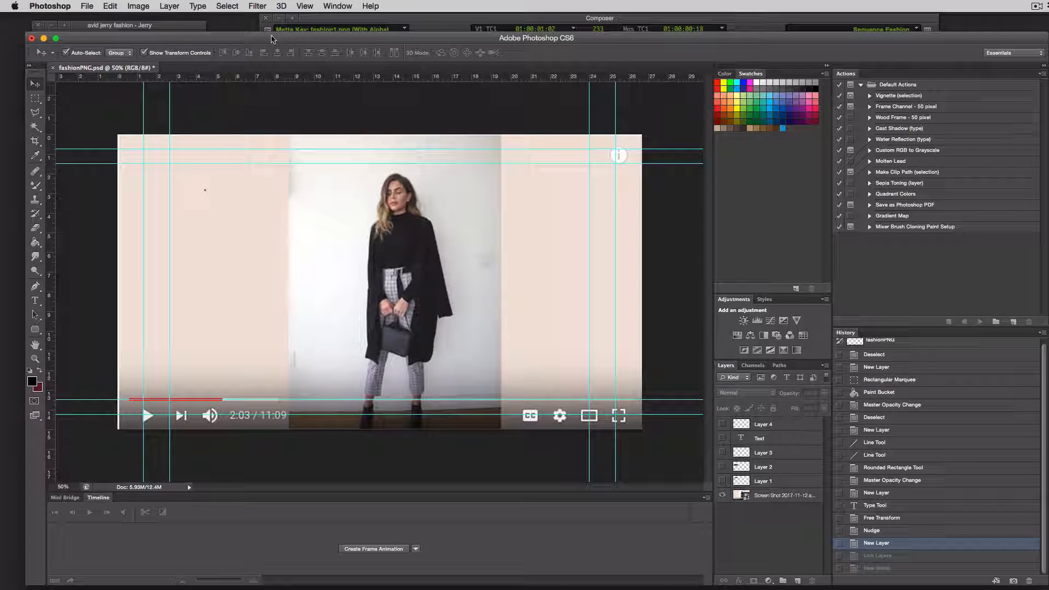
# Create a new Film & Video HDTV 1080p document, 1920×1080 at 72 ppi, with transparent background
pyautogui.click(87, 7)
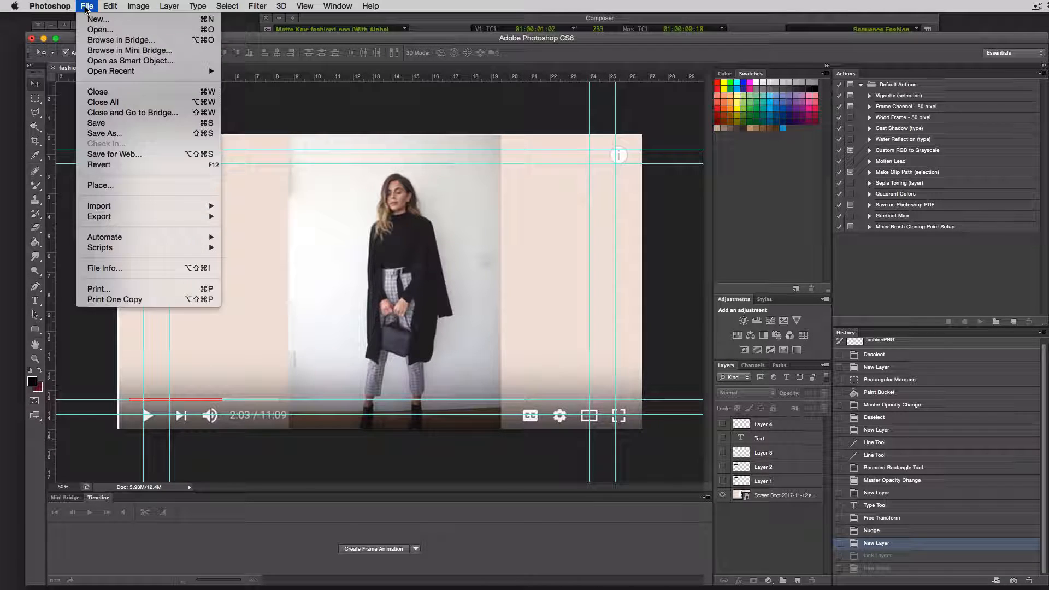
pyautogui.click(97, 19)
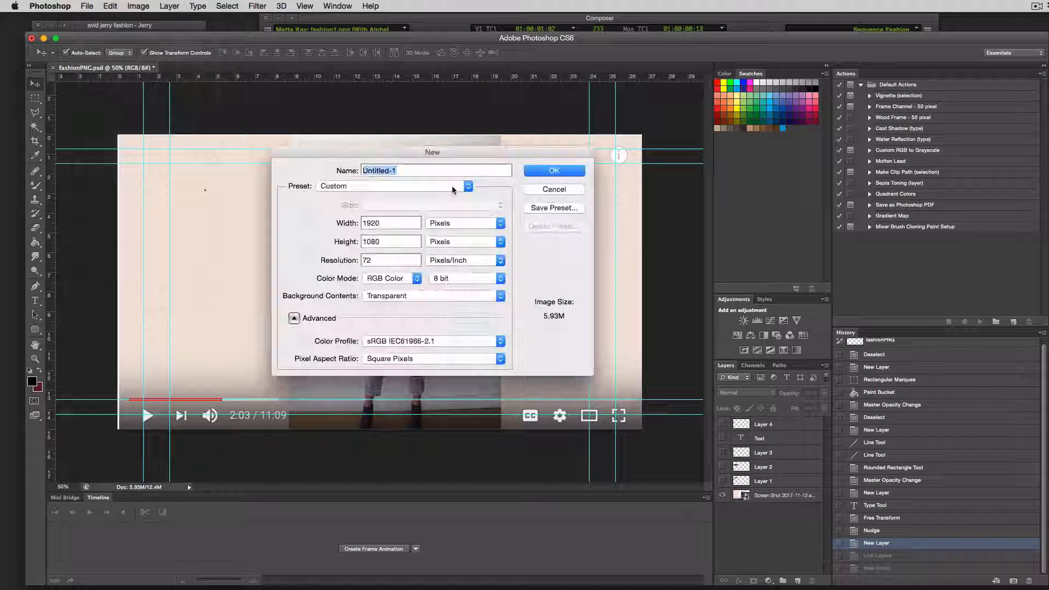
pyautogui.click(466, 186)
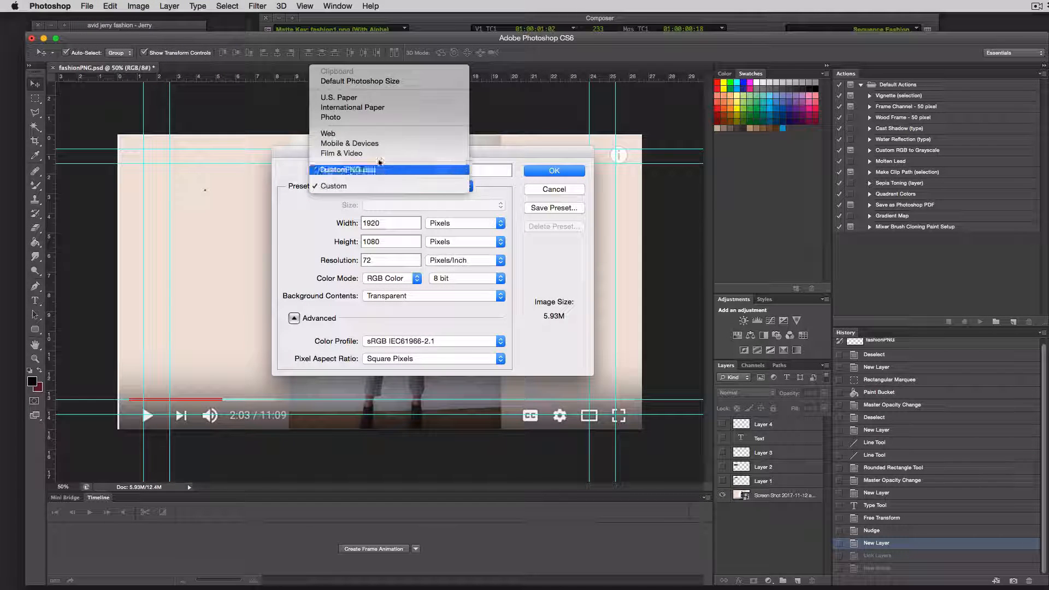
pyautogui.click(341, 153)
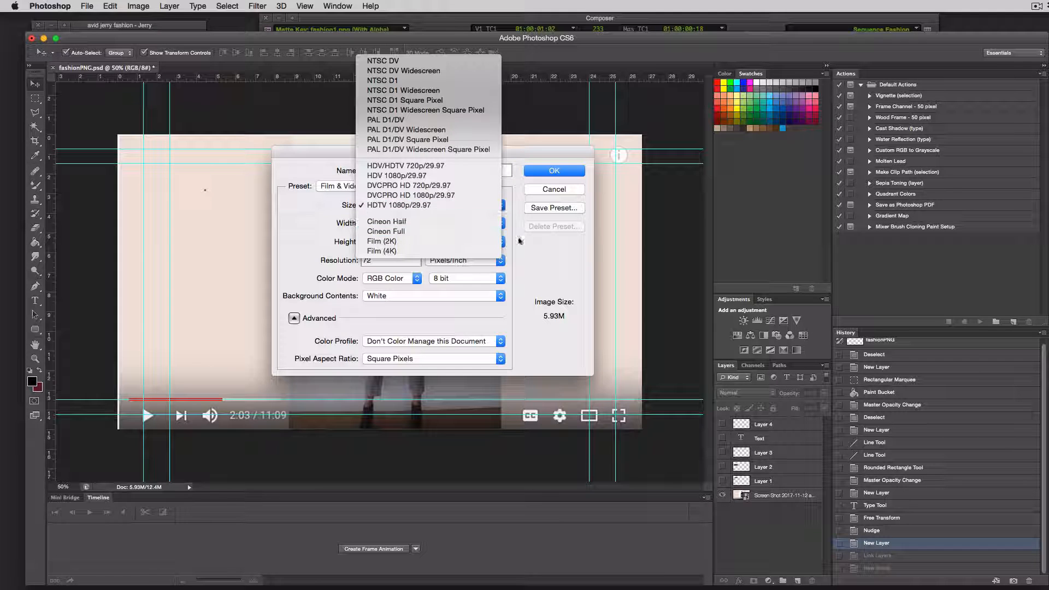
pyautogui.click(397, 204)
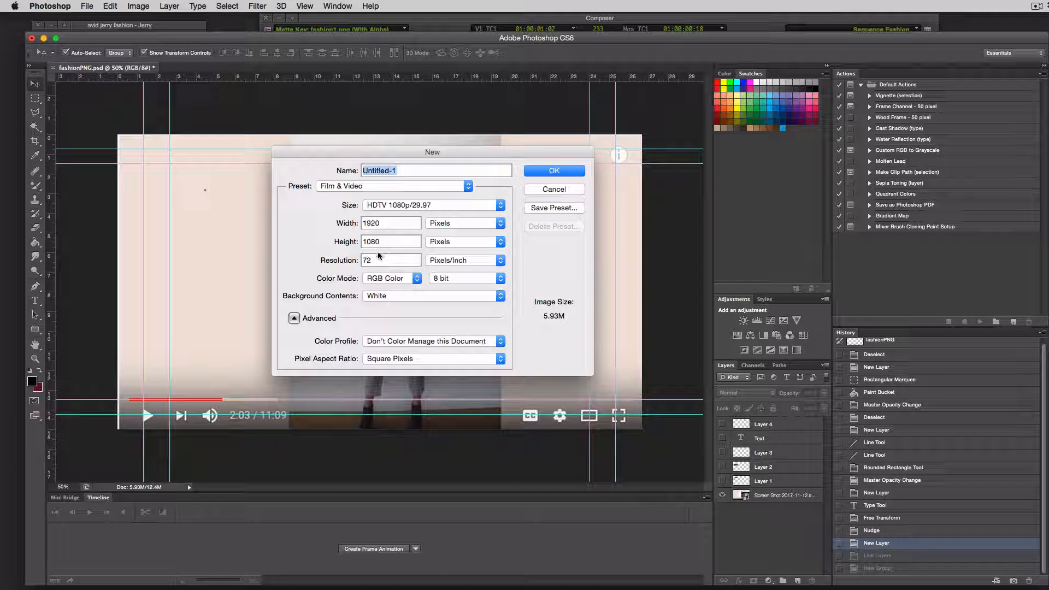
pyautogui.moveTo(405, 296)
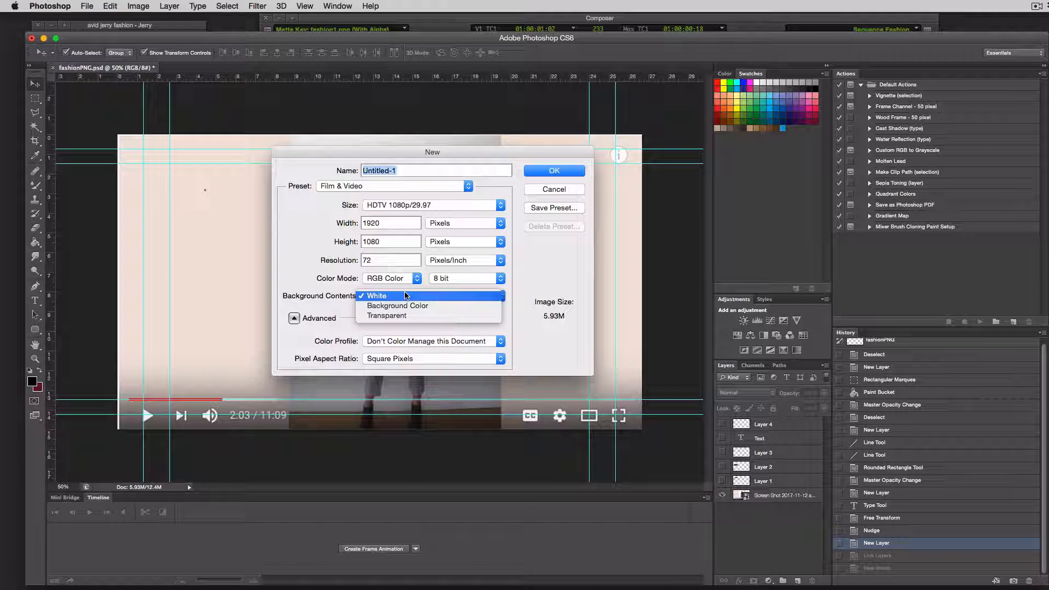
pyautogui.click(387, 315)
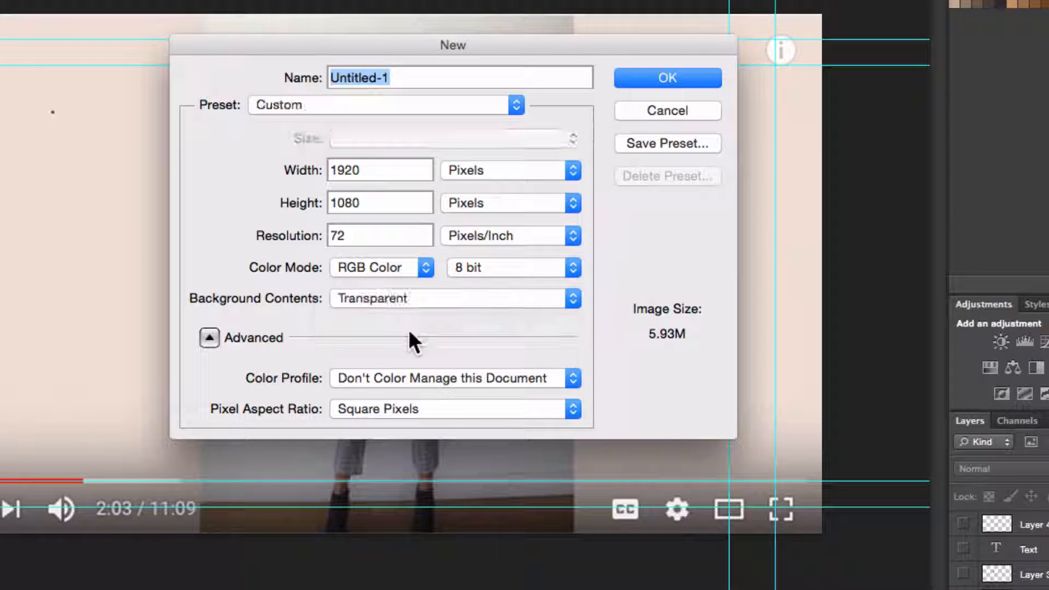
pyautogui.moveTo(394, 70)
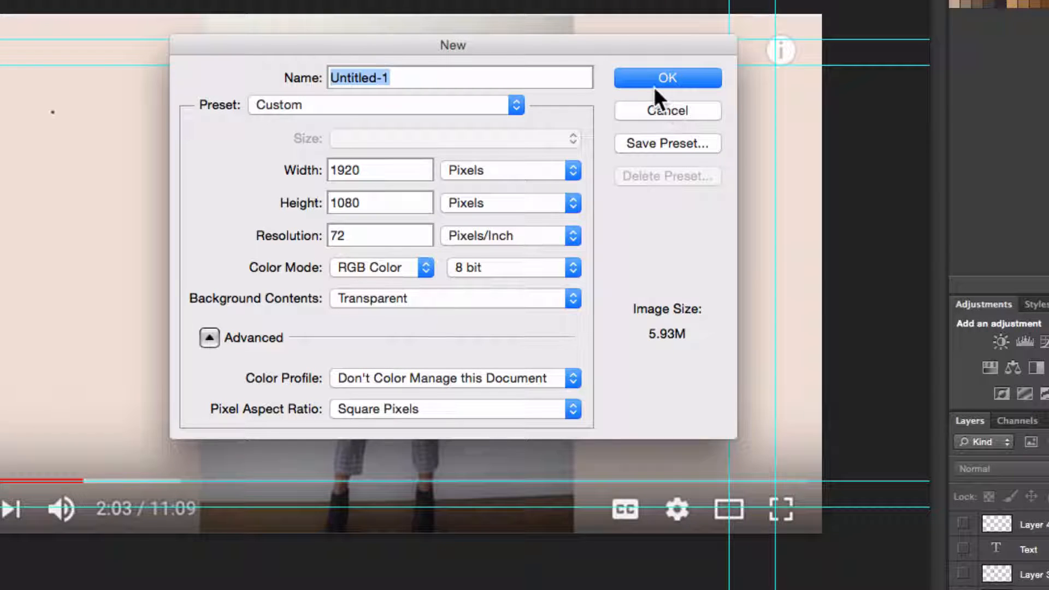
pyautogui.moveTo(663, 119)
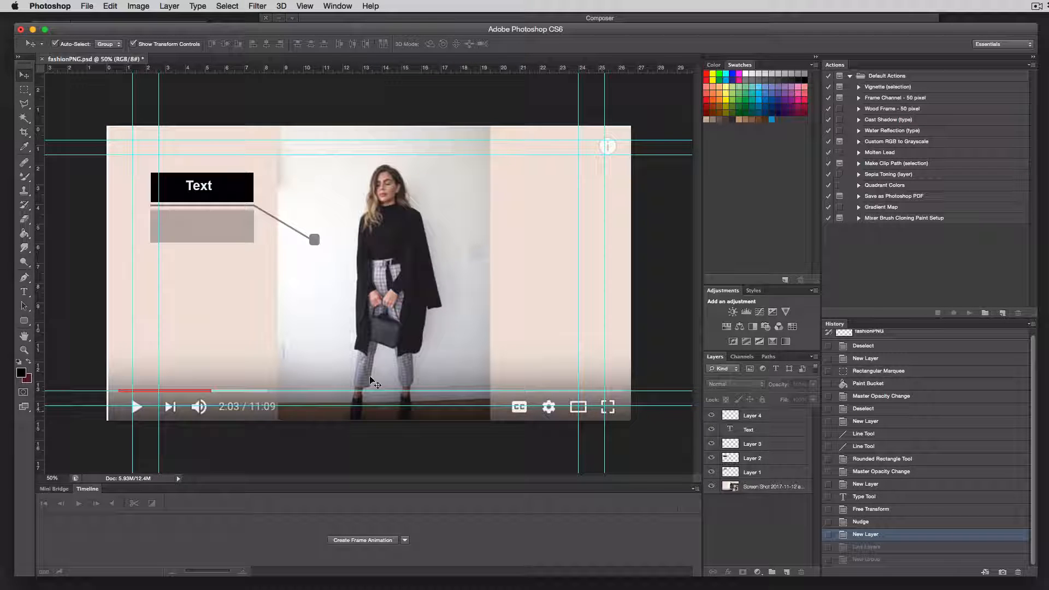
pyautogui.moveTo(230, 224)
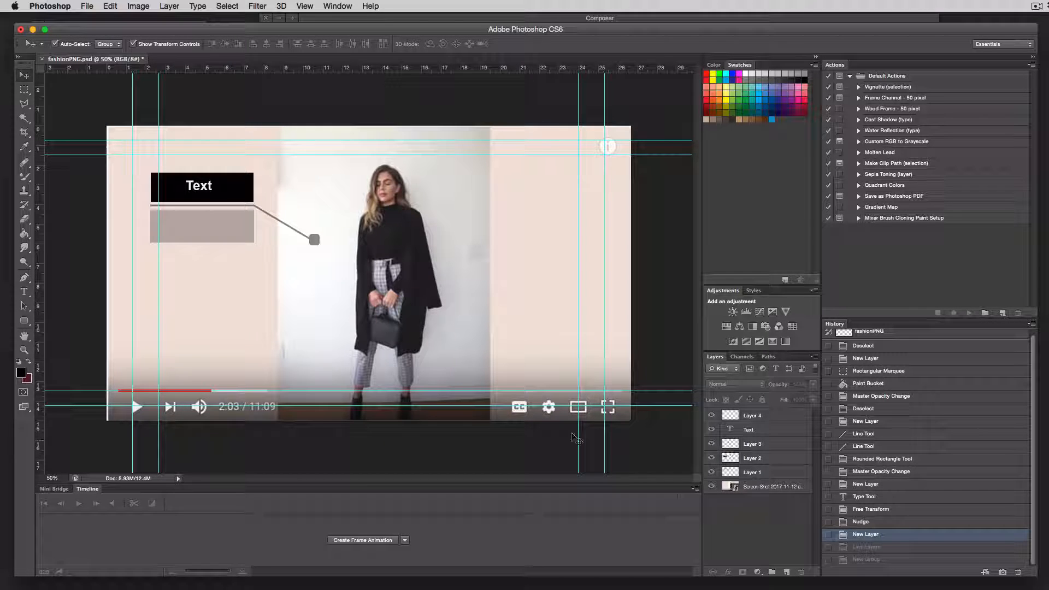
# Inspect the grey box layer and make the fashion screenshot layer active in the Layers panel
pyautogui.click(752, 458)
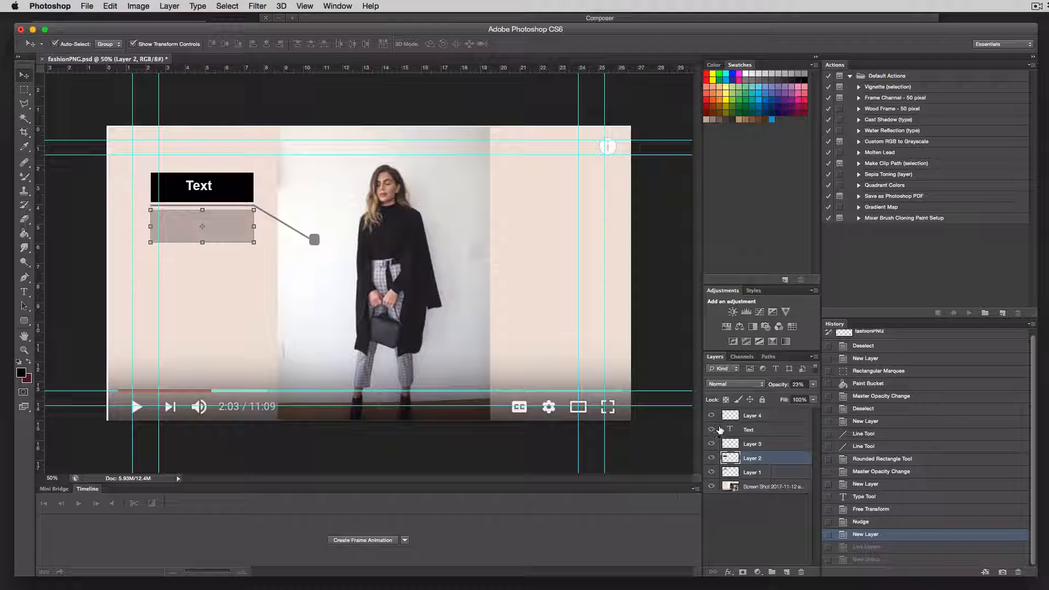
pyautogui.click(712, 428)
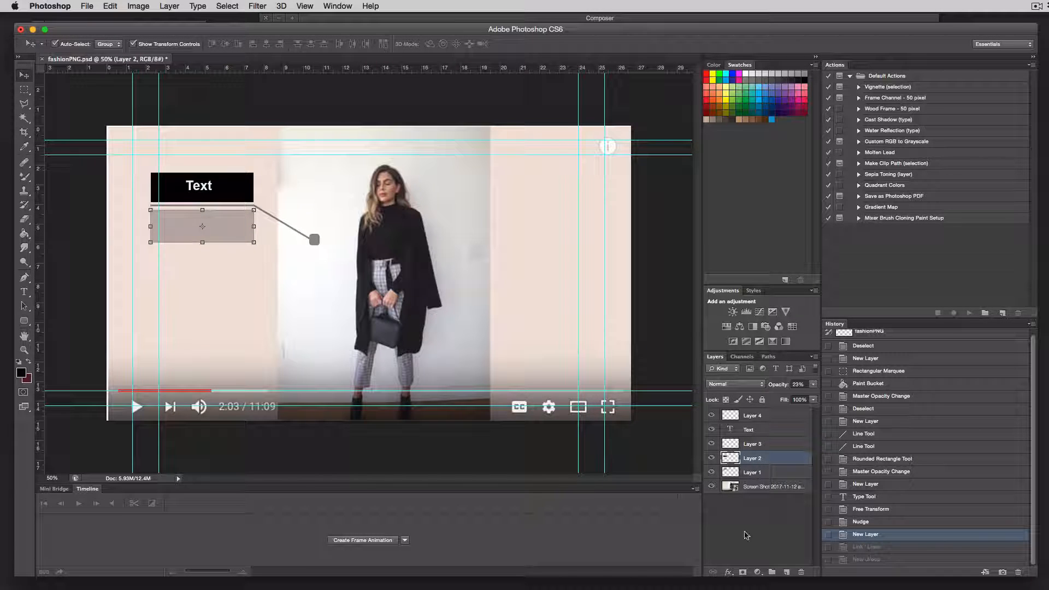
pyautogui.click(772, 485)
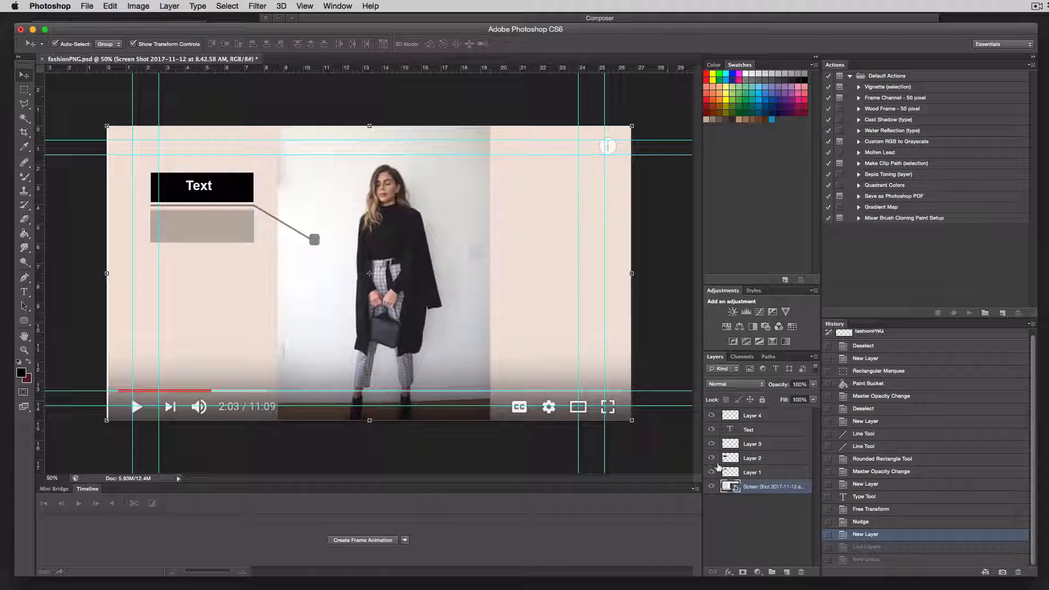
# Hide the Screen Shot layer so the lower third sits on transparency
pyautogui.click(712, 486)
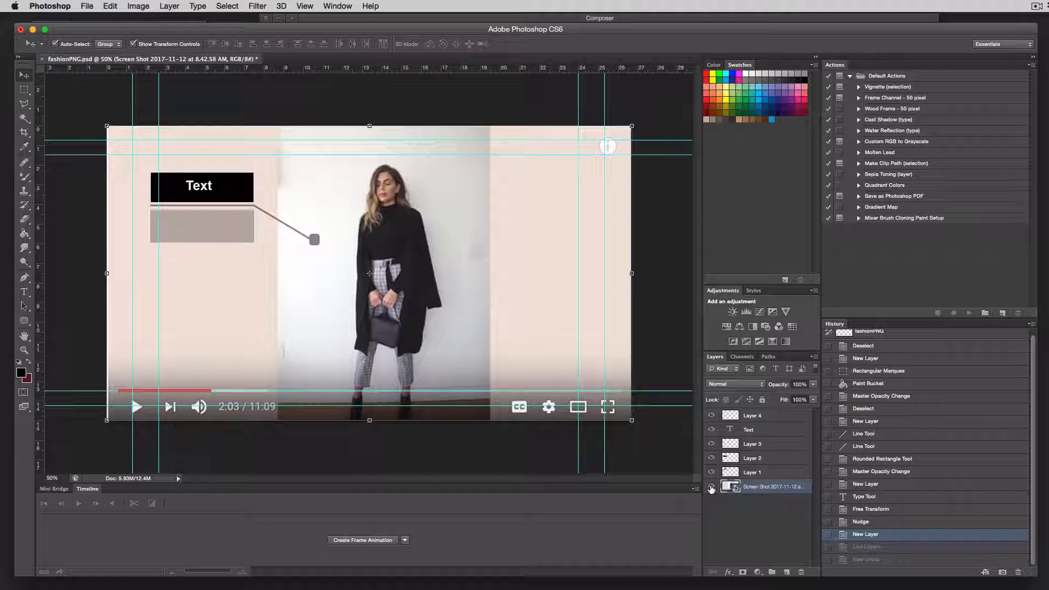
pyautogui.click(711, 486)
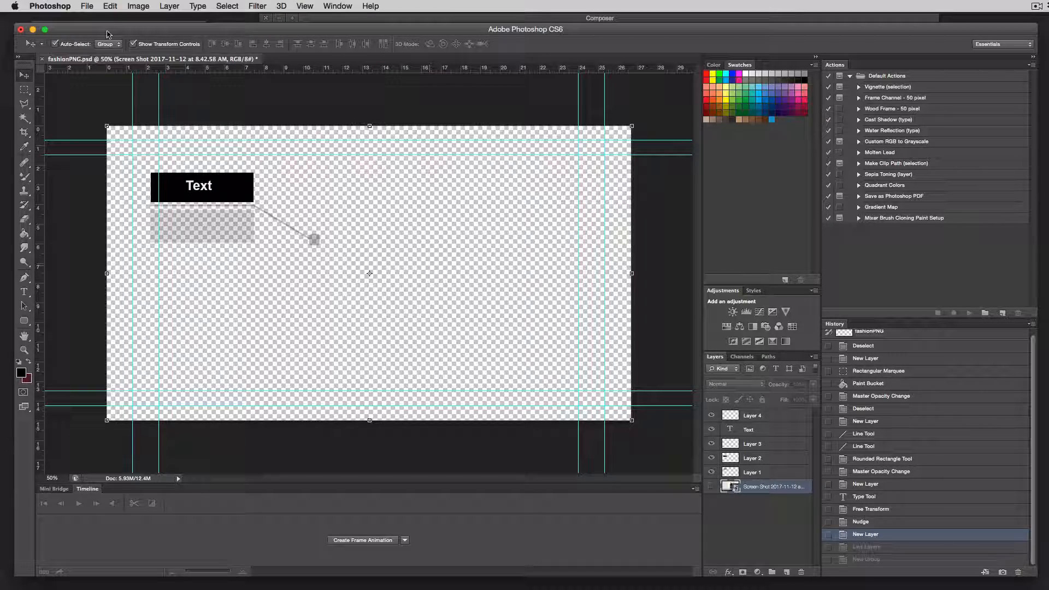
pyautogui.click(87, 6)
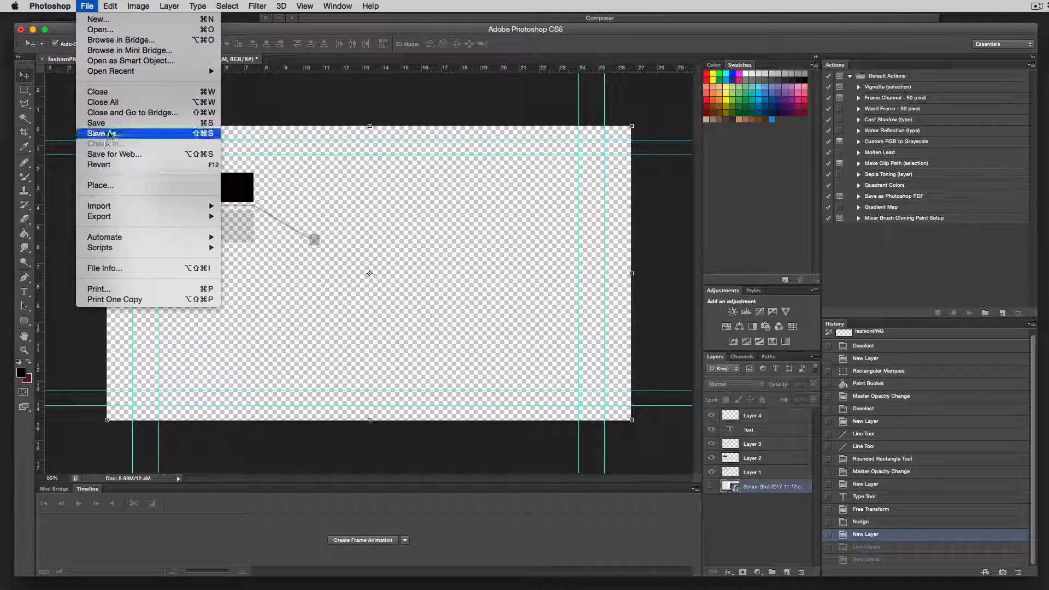
pyautogui.click(101, 133)
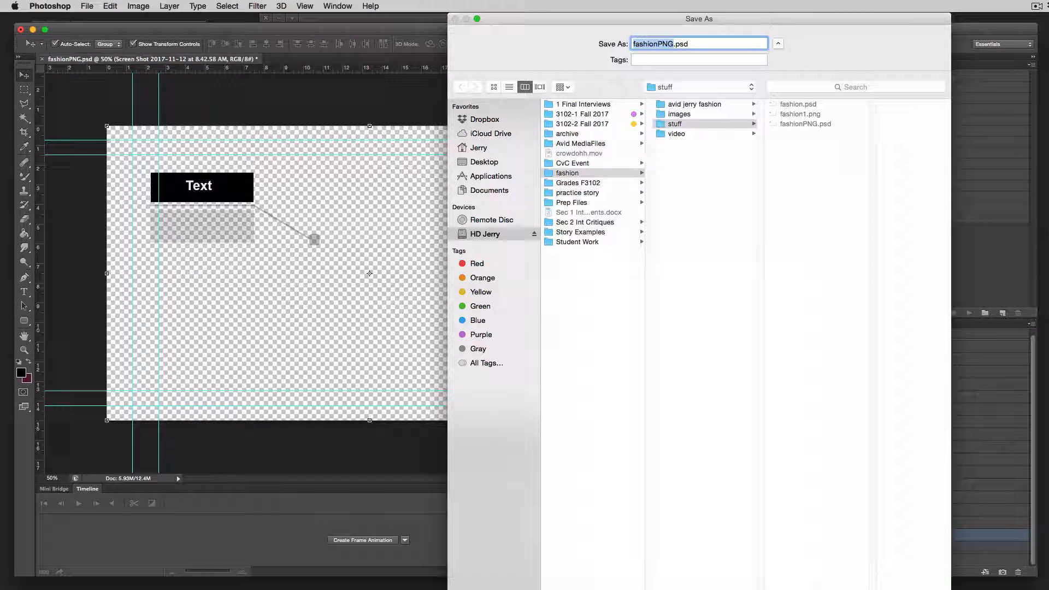
pyautogui.click(778, 44)
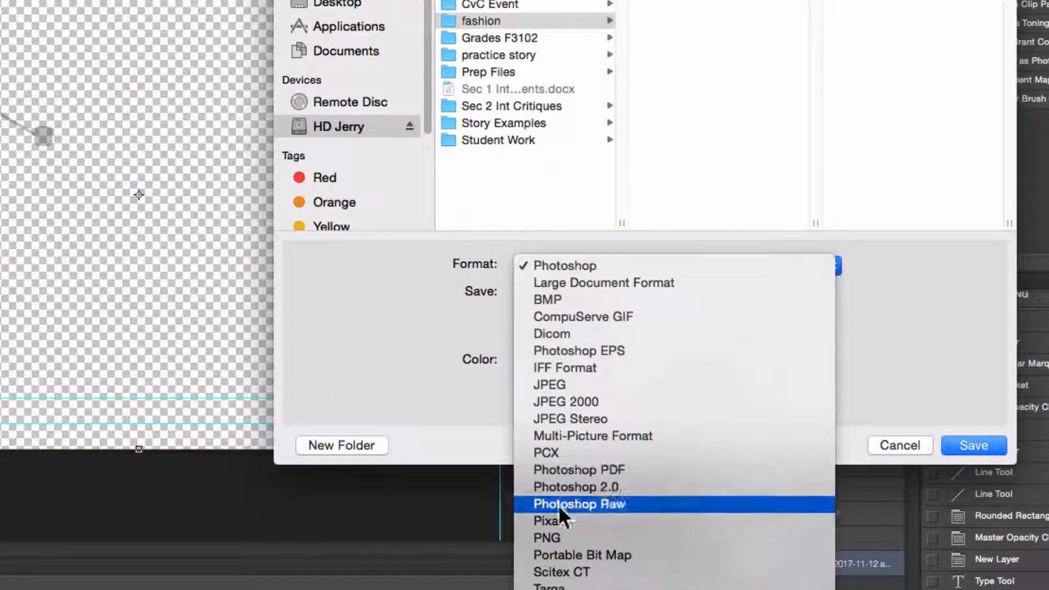
pyautogui.moveTo(782, 494)
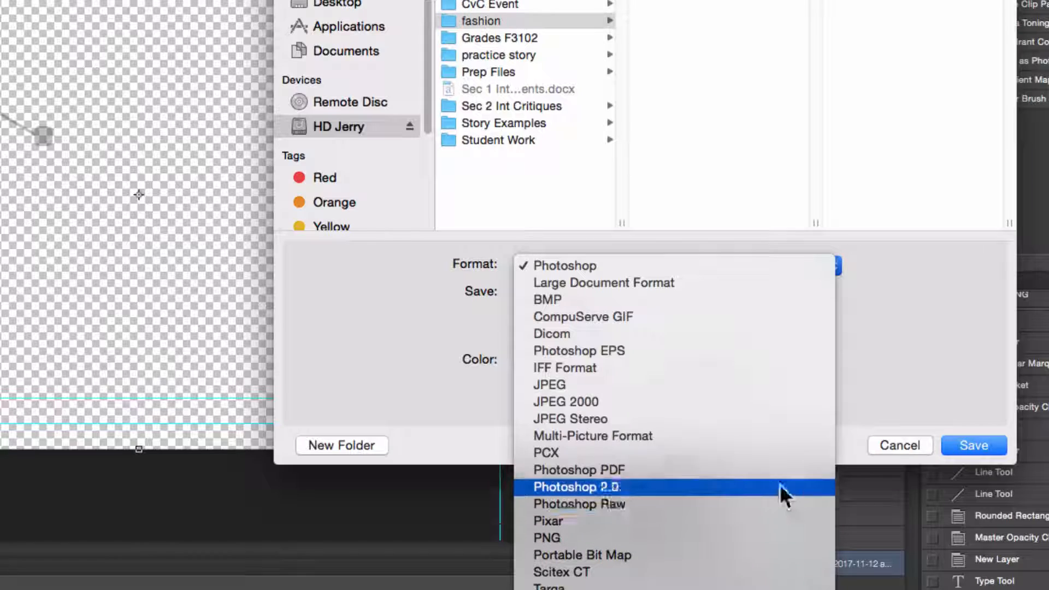
pyautogui.moveTo(896, 472)
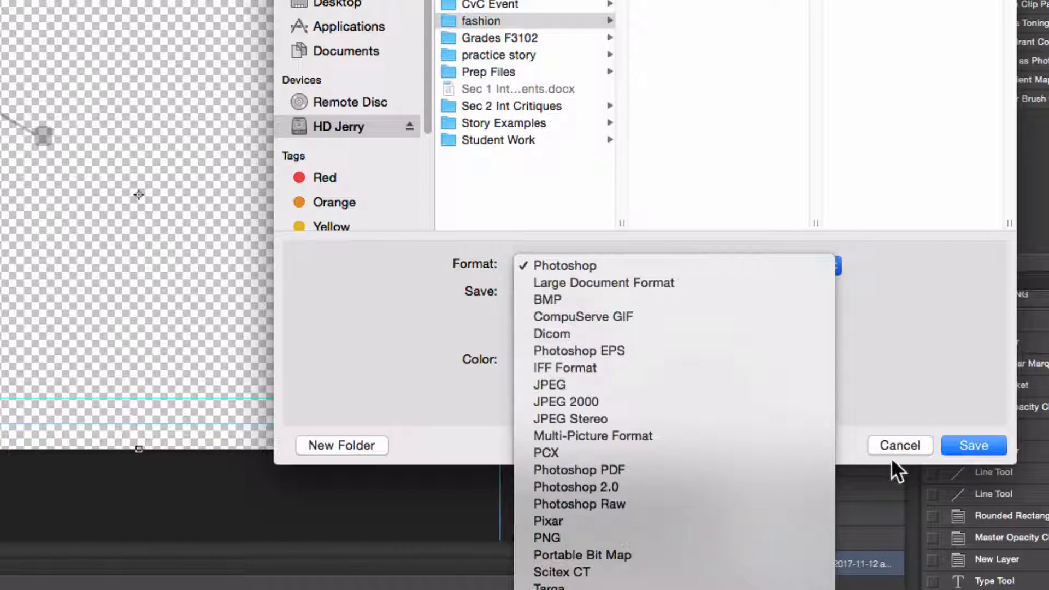
pyautogui.click(973, 446)
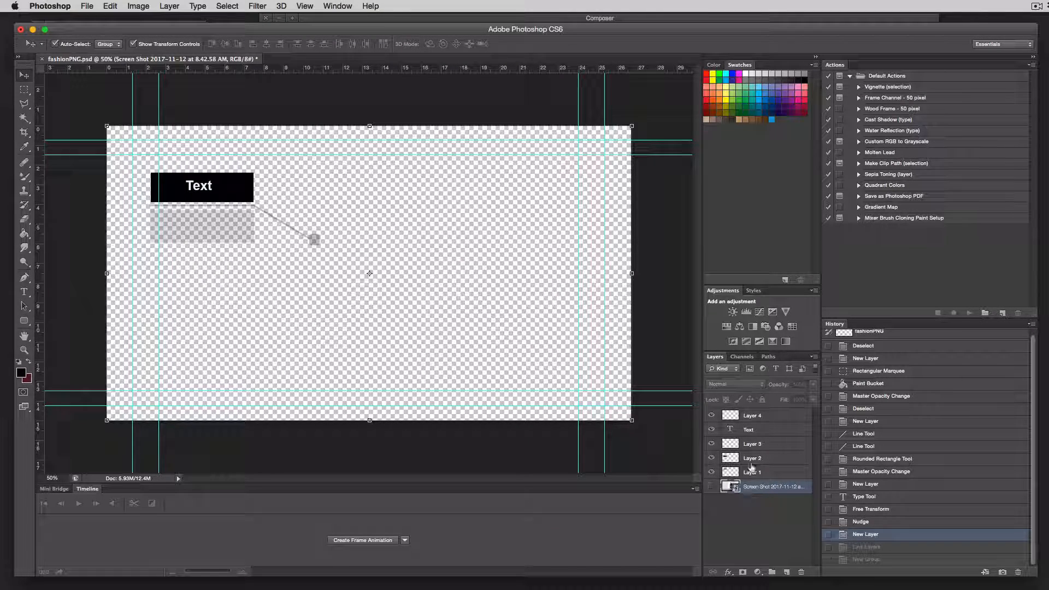
# Group the Text bar, grey box and connector line layers into Group 1 and collapse it
pyautogui.click(751, 415)
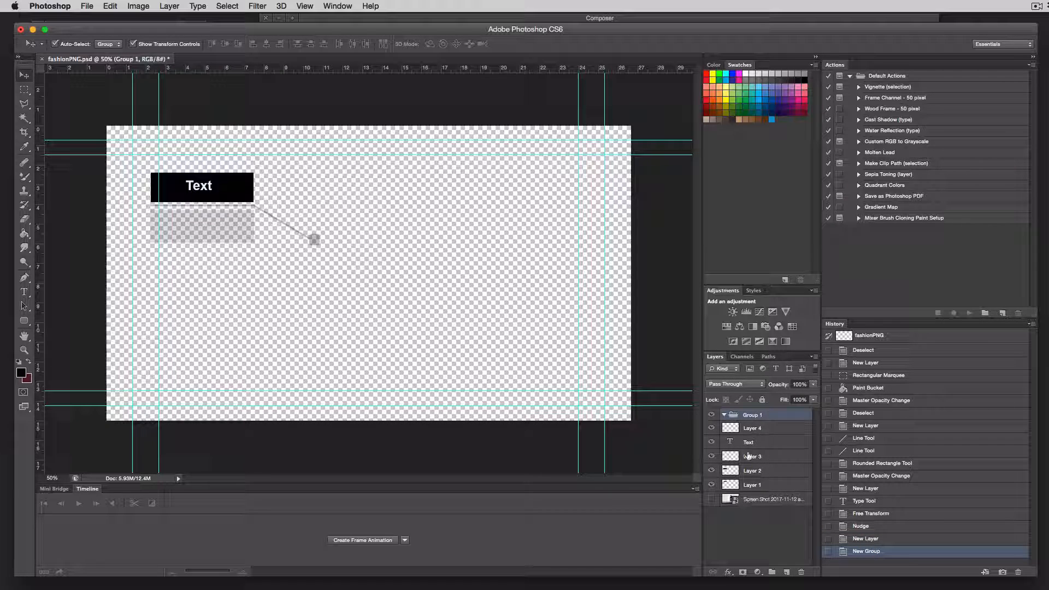
pyautogui.click(752, 427)
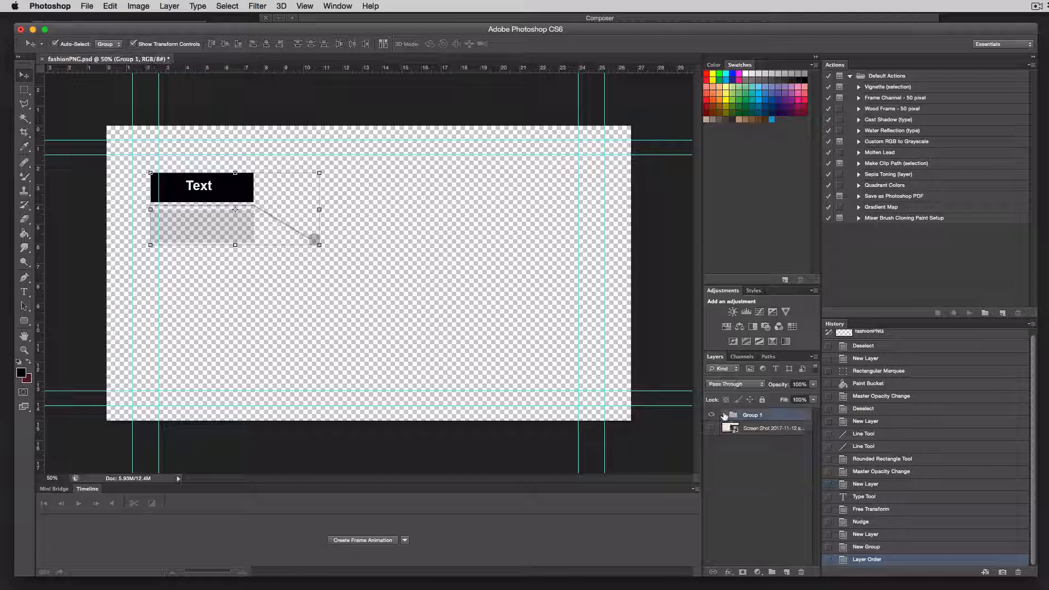
pyautogui.click(723, 414)
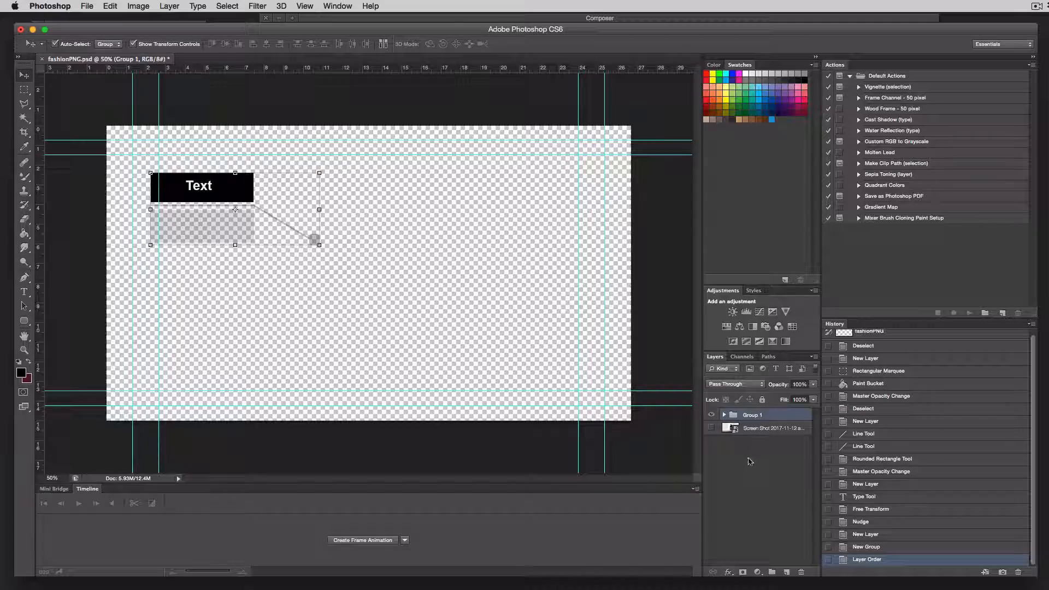
pyautogui.moveTo(515, 331)
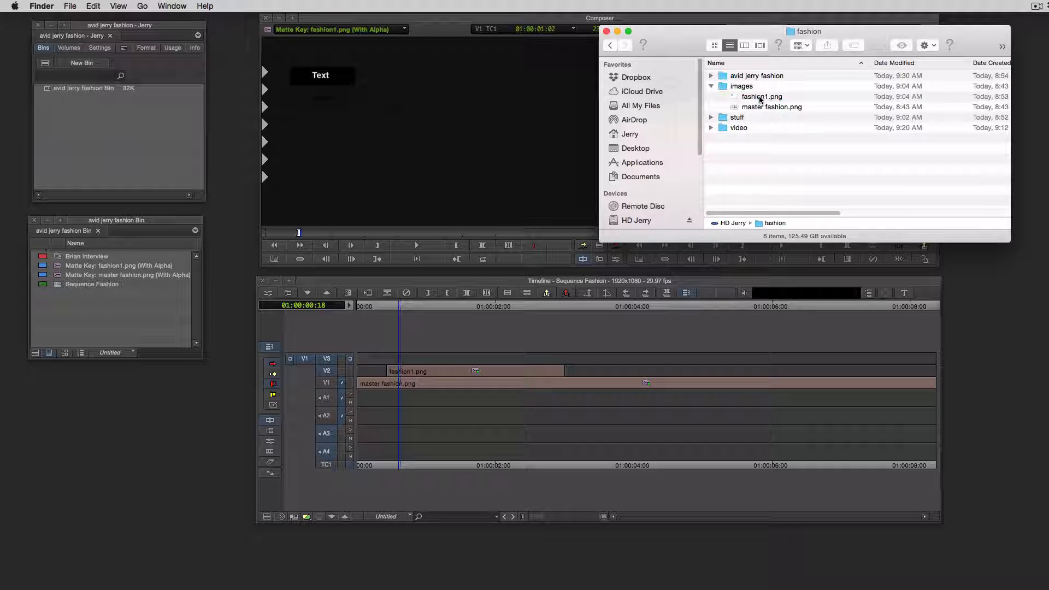
# Preview fashion1.png and master fashion.png in column view, return to Media Composer and reposition the fashion bin
pyautogui.click(744, 45)
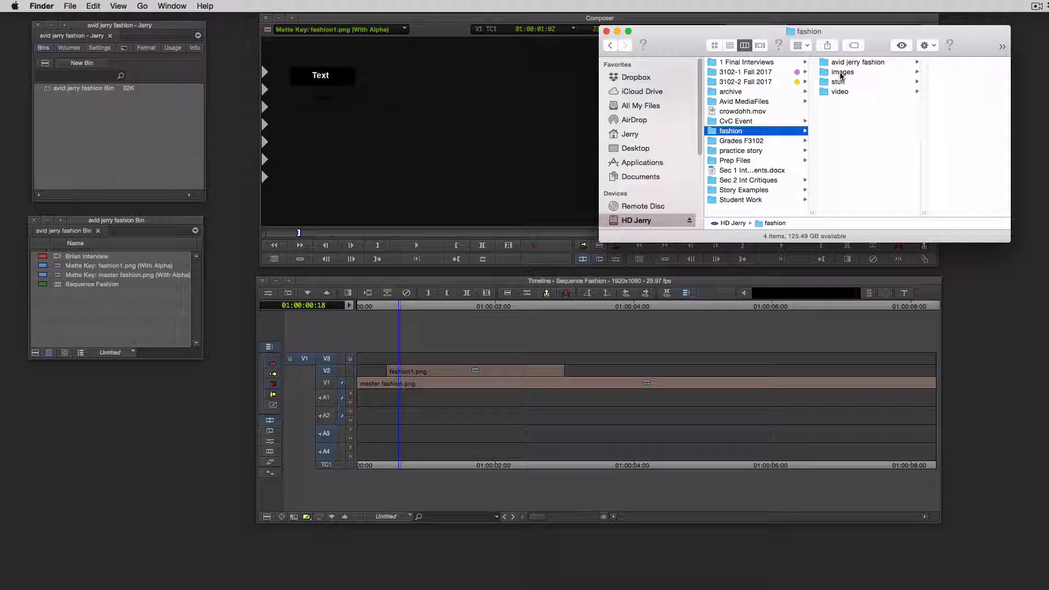
pyautogui.click(818, 61)
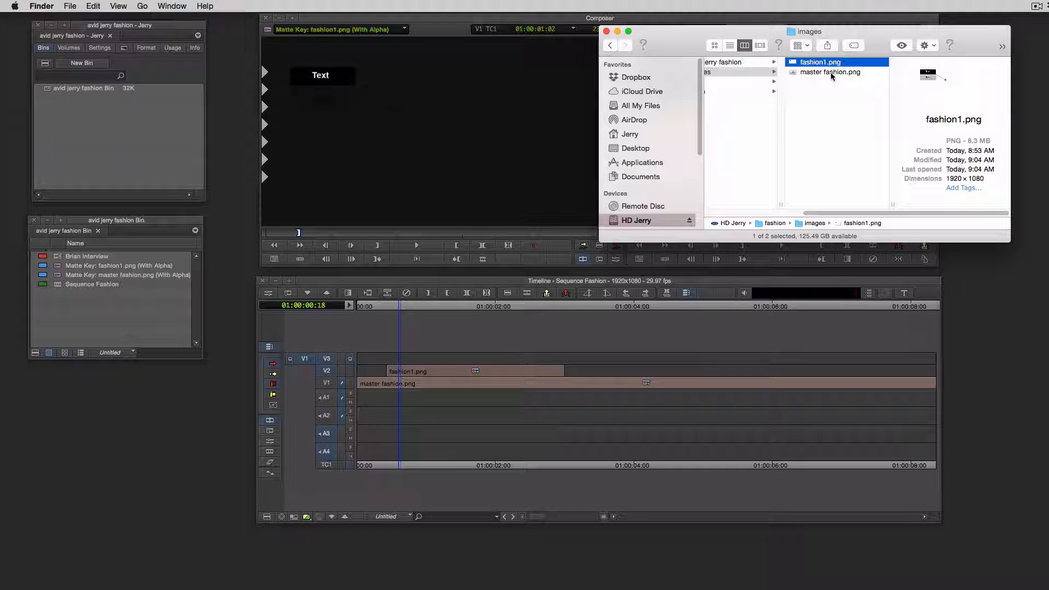
pyautogui.click(829, 72)
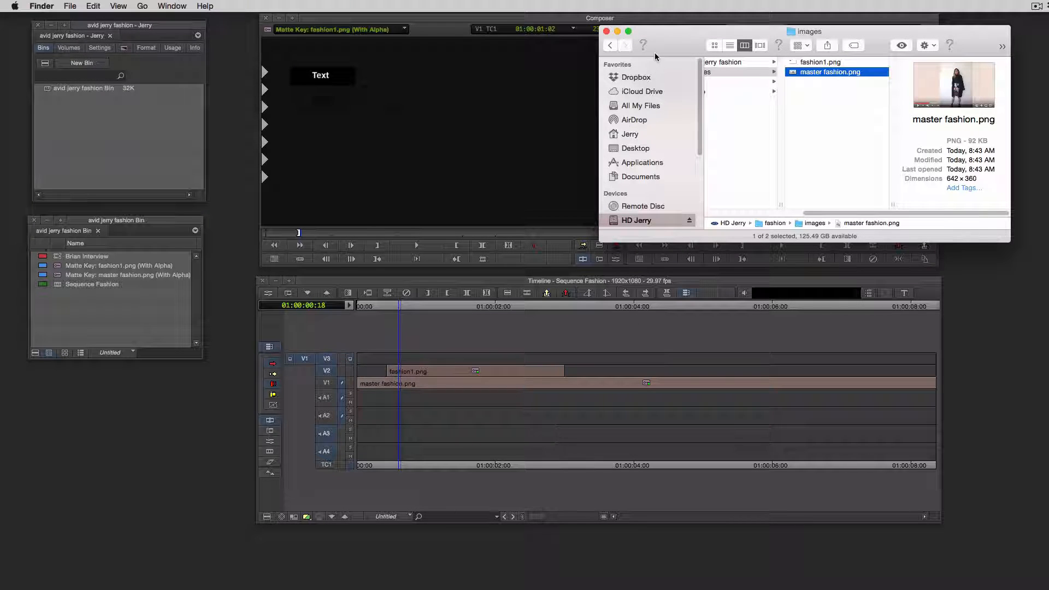
pyautogui.click(606, 32)
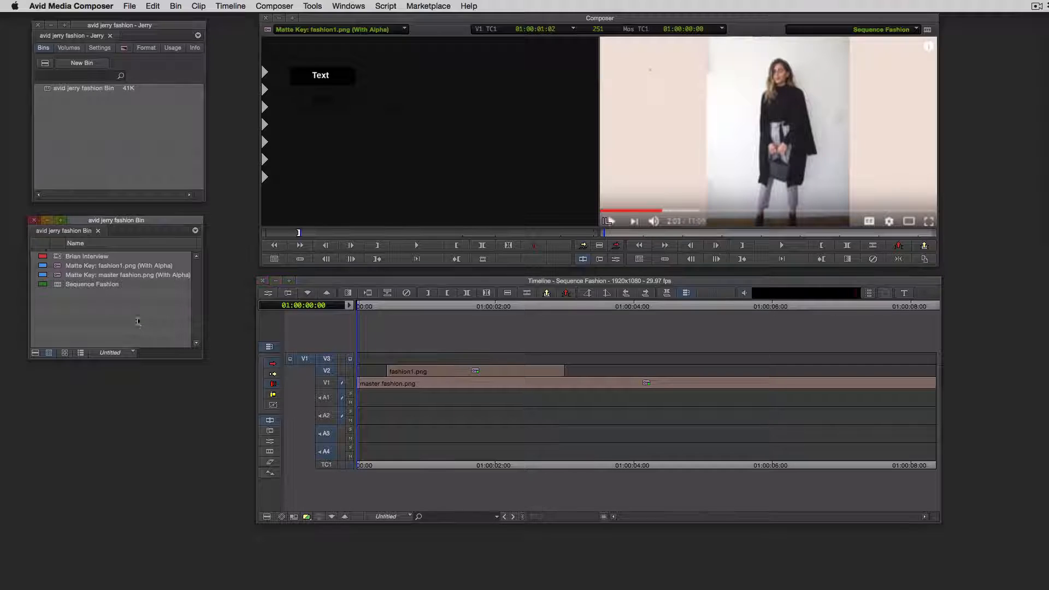
pyautogui.moveTo(115, 220); pyautogui.dragTo(183, 213)
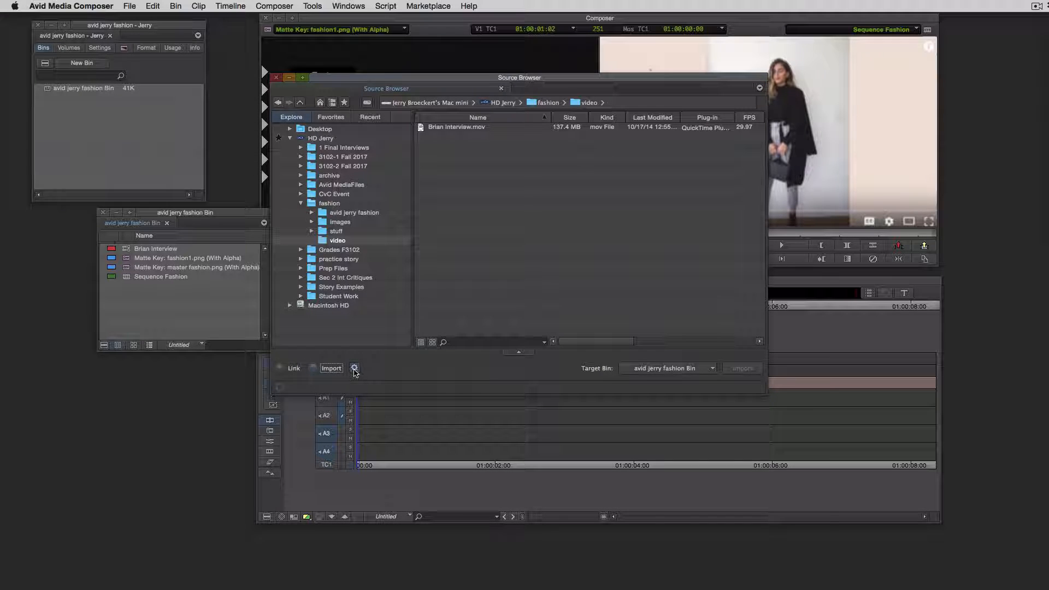
# Review the Source Browser import settings and cancel without changes
pyautogui.click(354, 368)
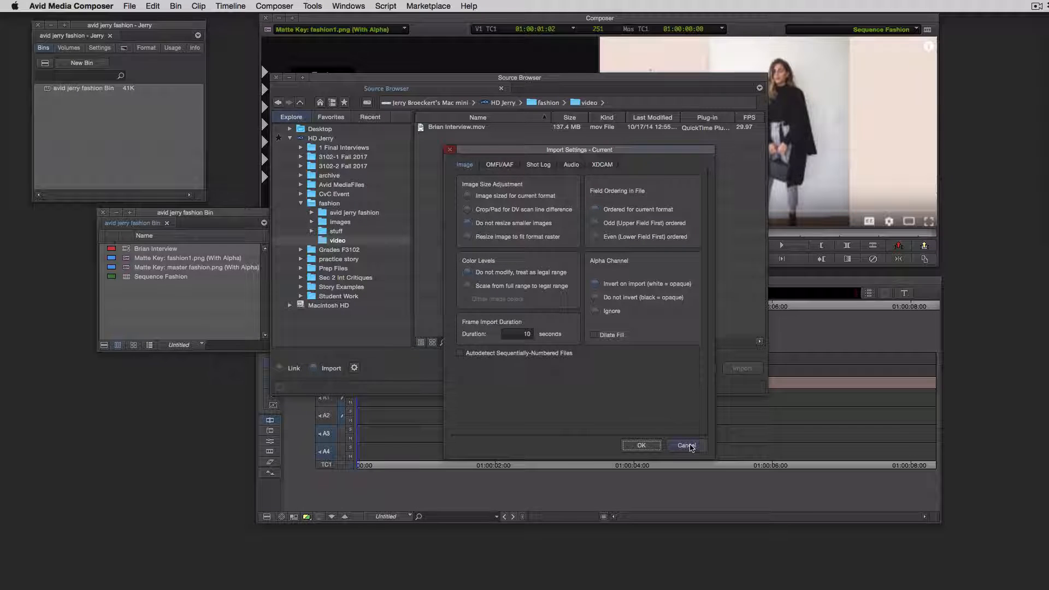
pyautogui.click(684, 446)
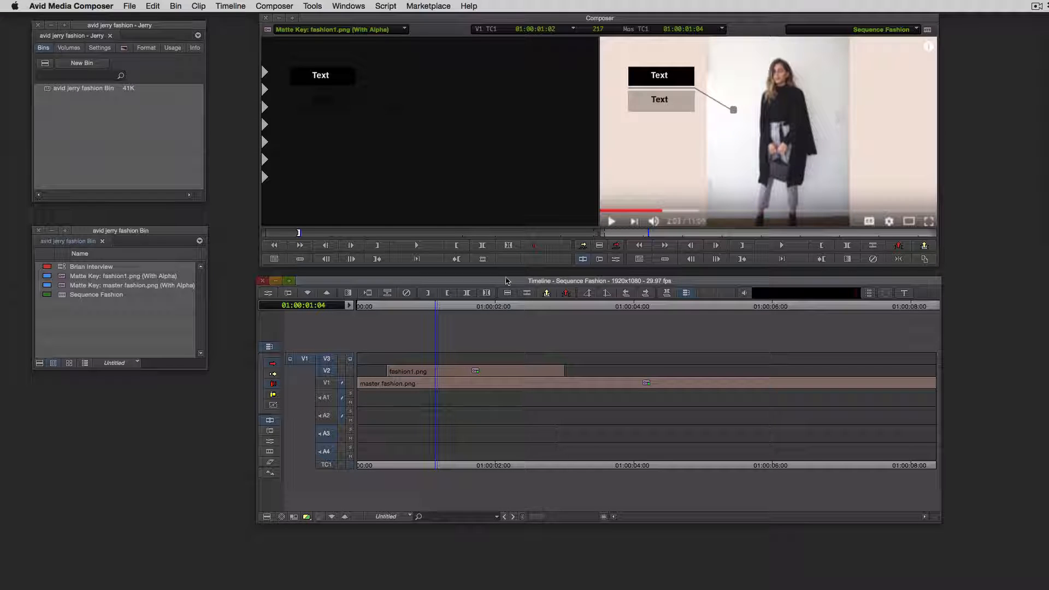
# Shift the Timeline window and select the fashion1.png clip for its Matte Key effect
pyautogui.click(381, 306)
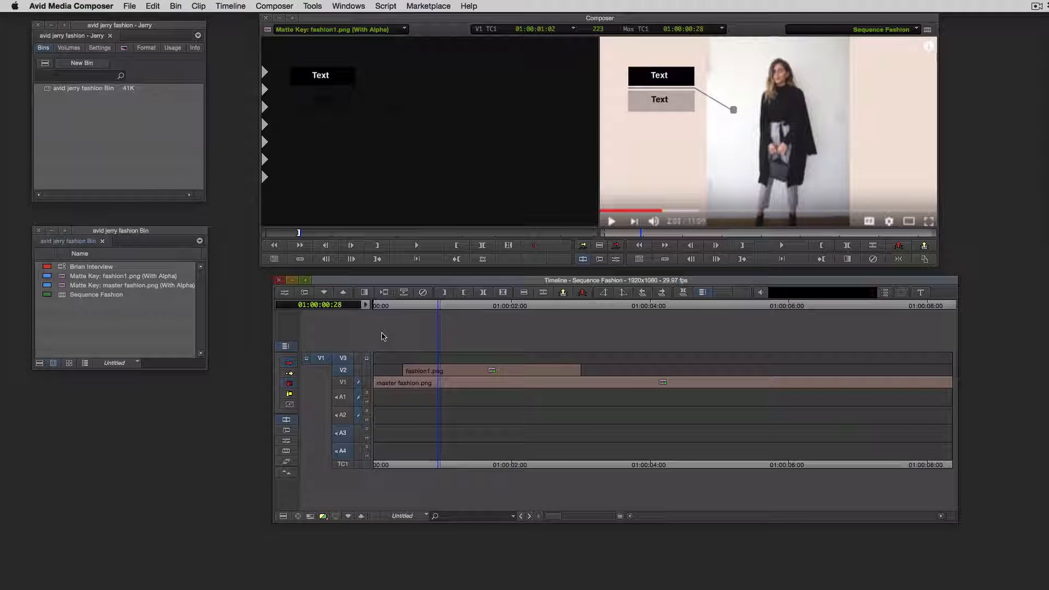
pyautogui.click(418, 305)
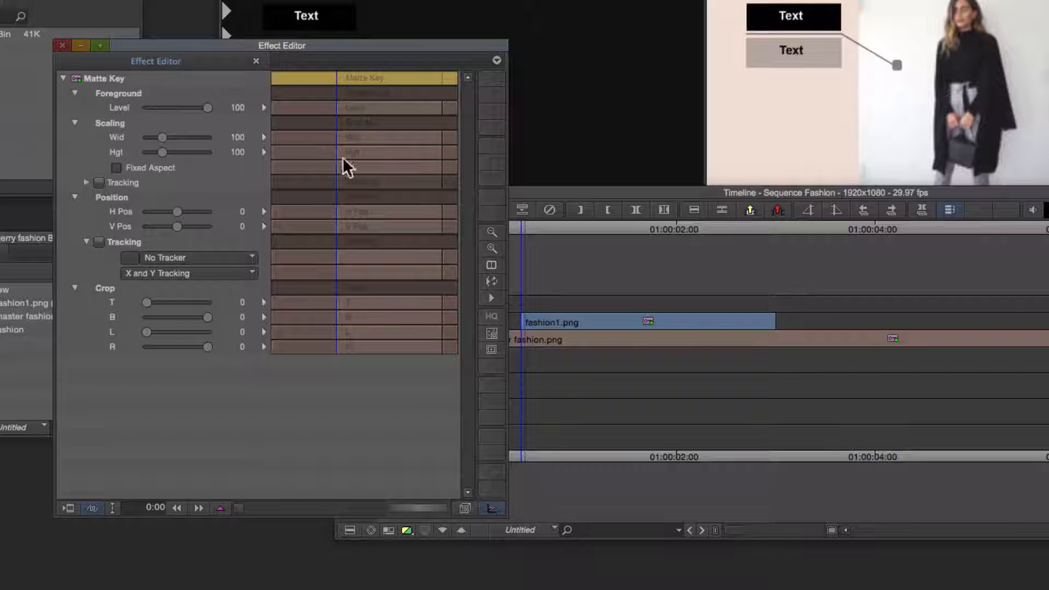
# Reposition the Effect Editor window showing the fashion1.png Matte Key parameters
pyautogui.moveTo(281, 46); pyautogui.dragTo(273, 75)
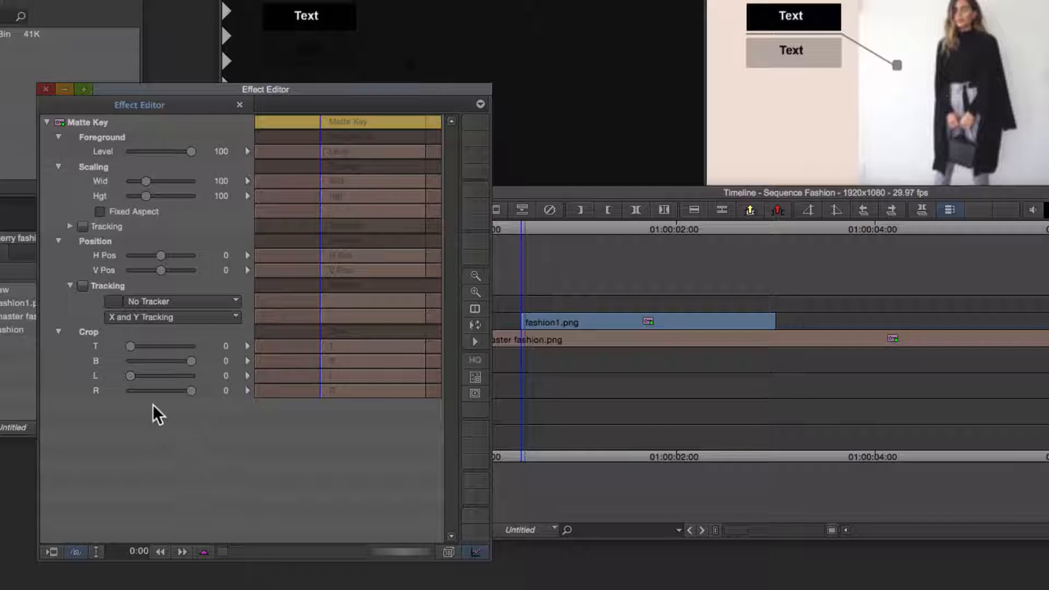
pyautogui.moveTo(816, 46)
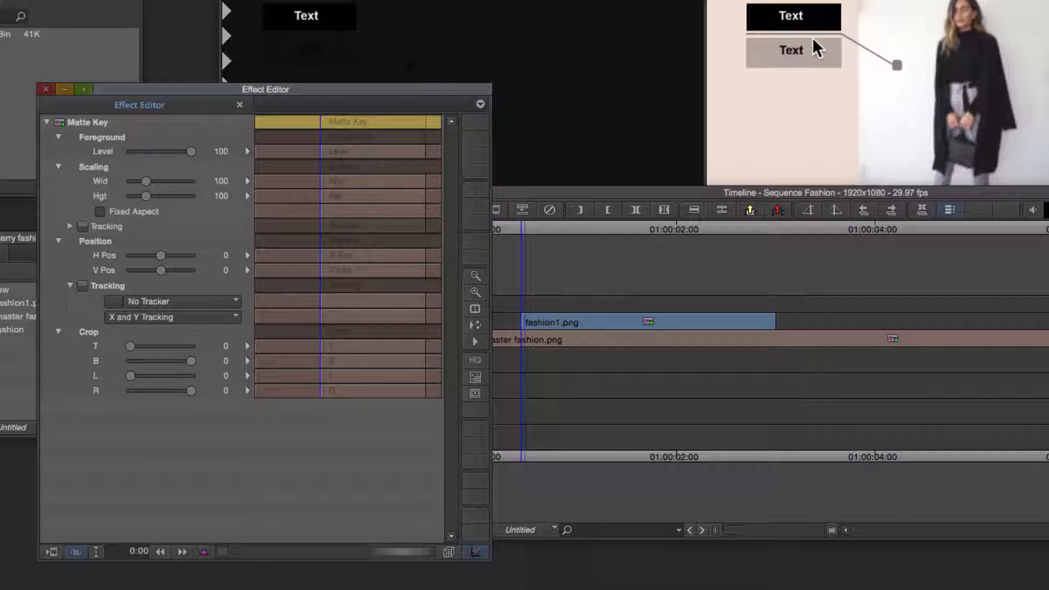
pyautogui.moveTo(384, 267)
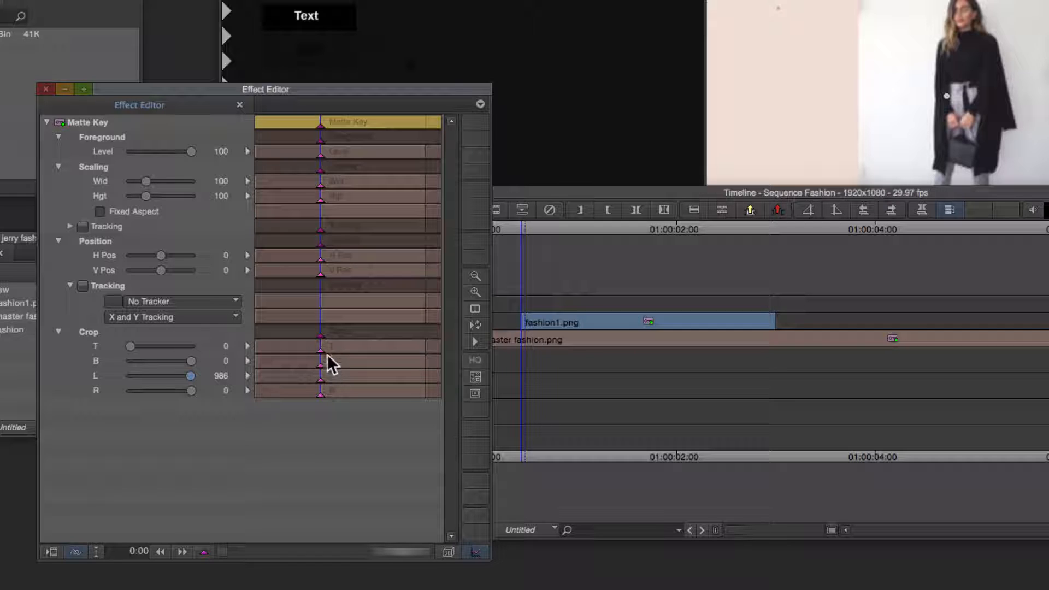
pyautogui.moveTo(323, 125)
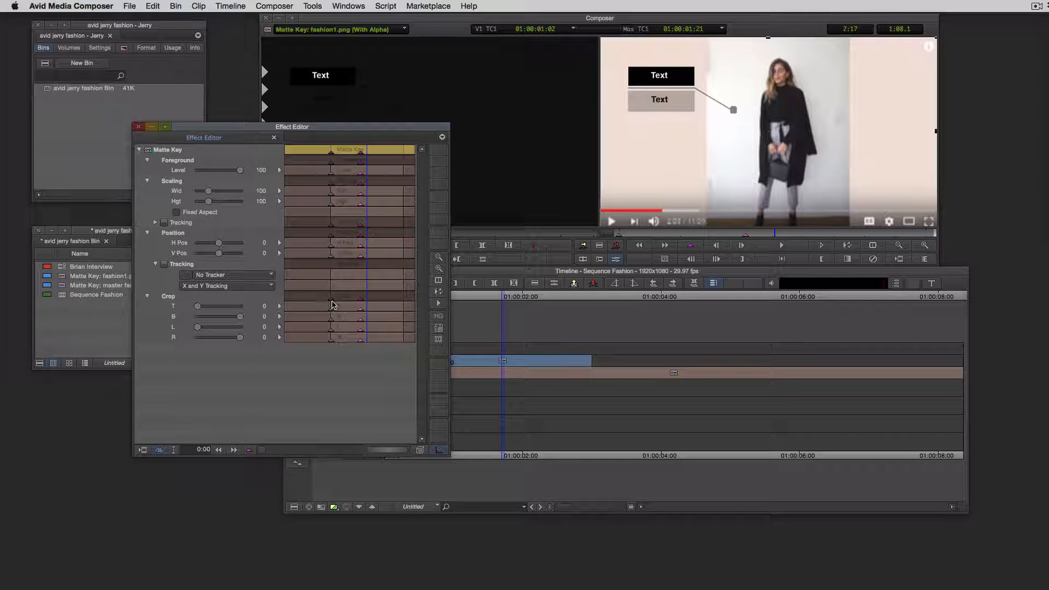
pyautogui.moveTo(360, 315)
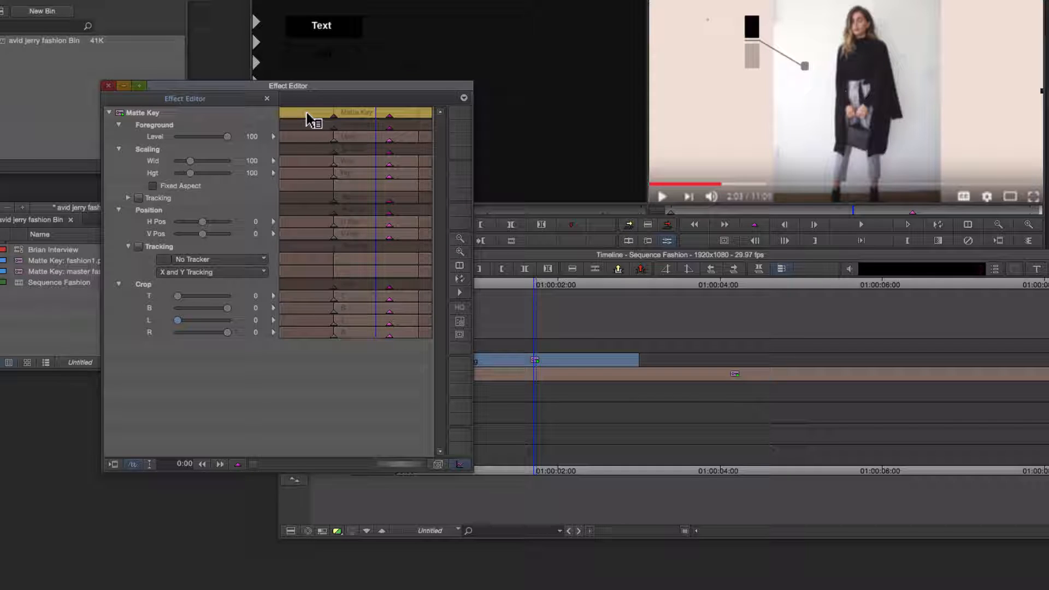
# Remove redundant keyframes from the Matte Key graph and close the Effect Editor
pyautogui.rightClick(312, 117)
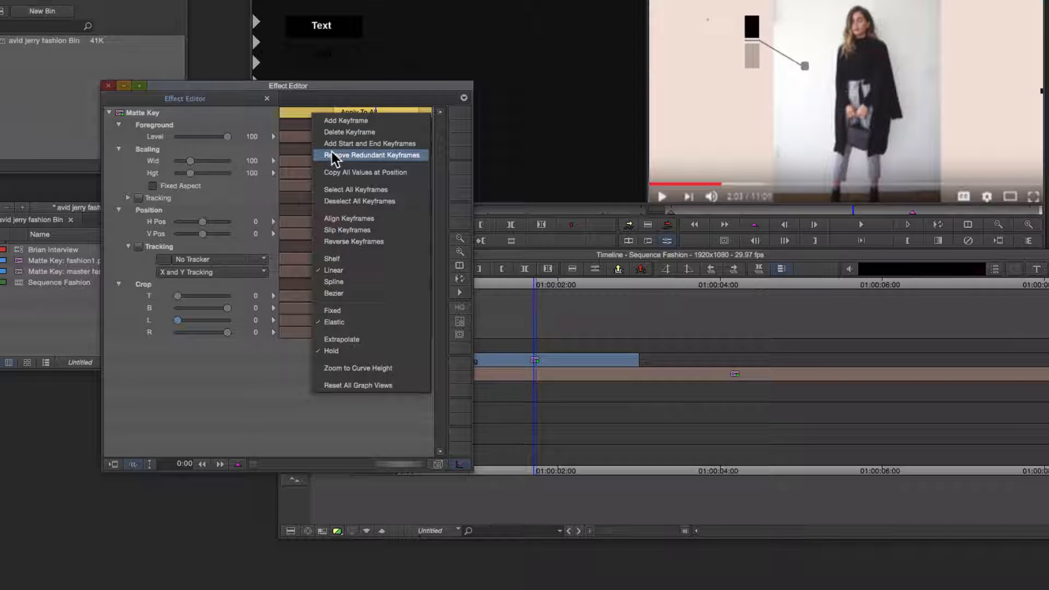
pyautogui.click(370, 154)
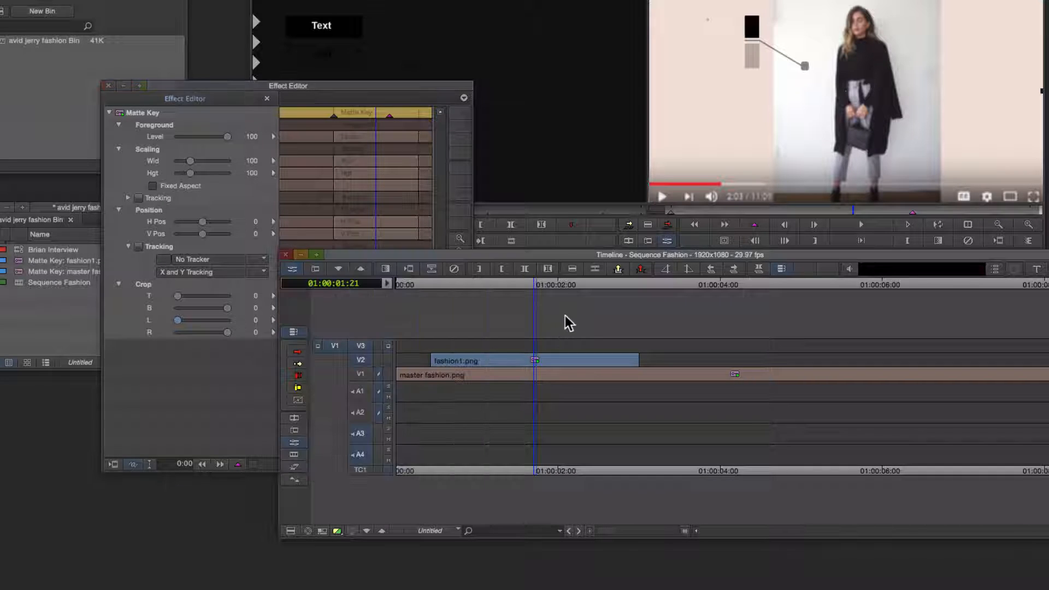
pyautogui.click(266, 98)
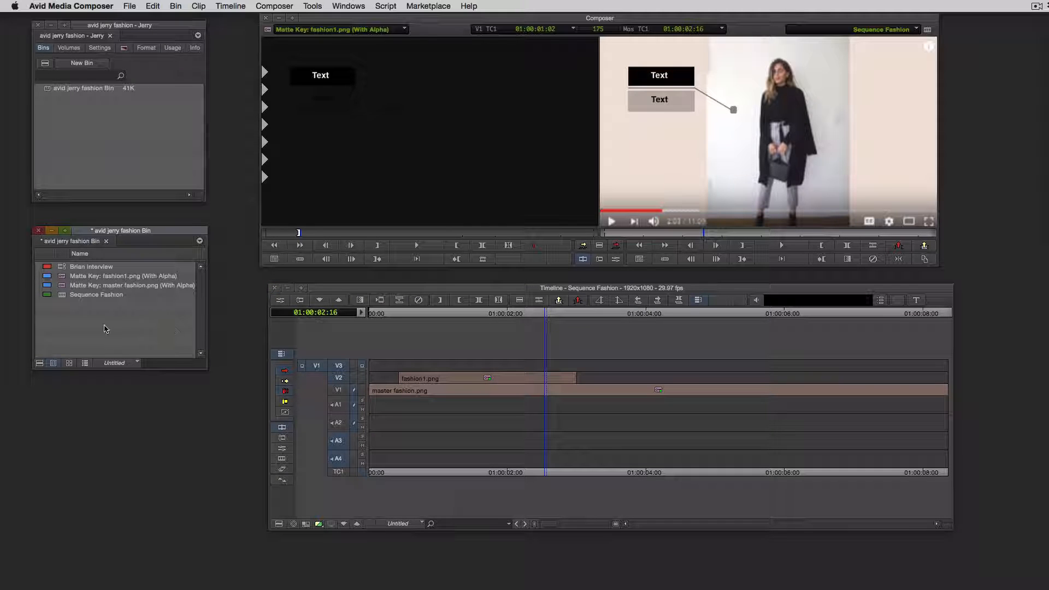
# Load the Brian Interview clip in the source monitor and park on a frame inside the graphic
pyautogui.doubleClick(91, 267)
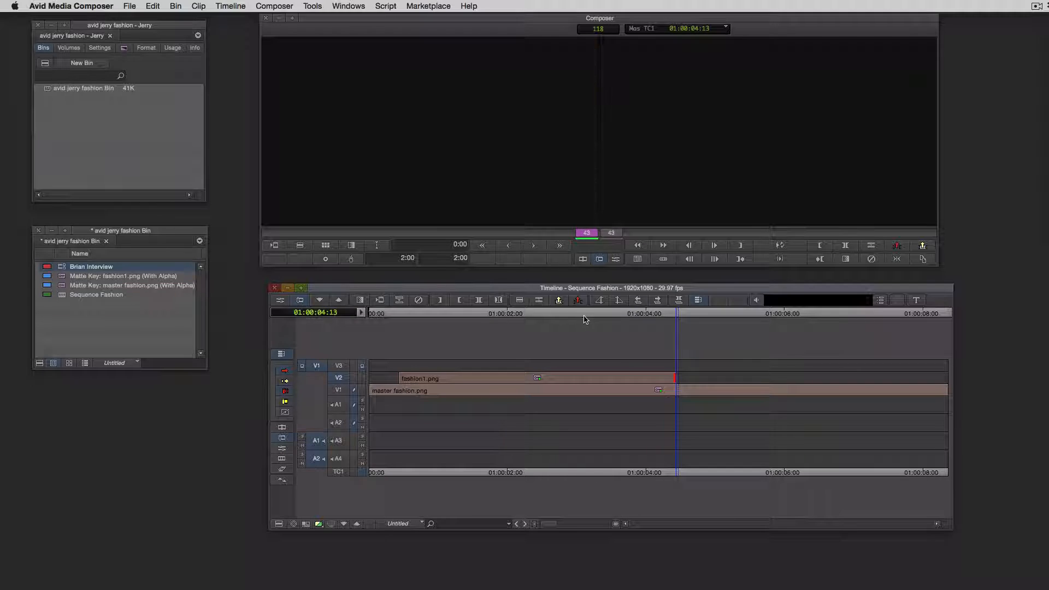
pyautogui.click(555, 313)
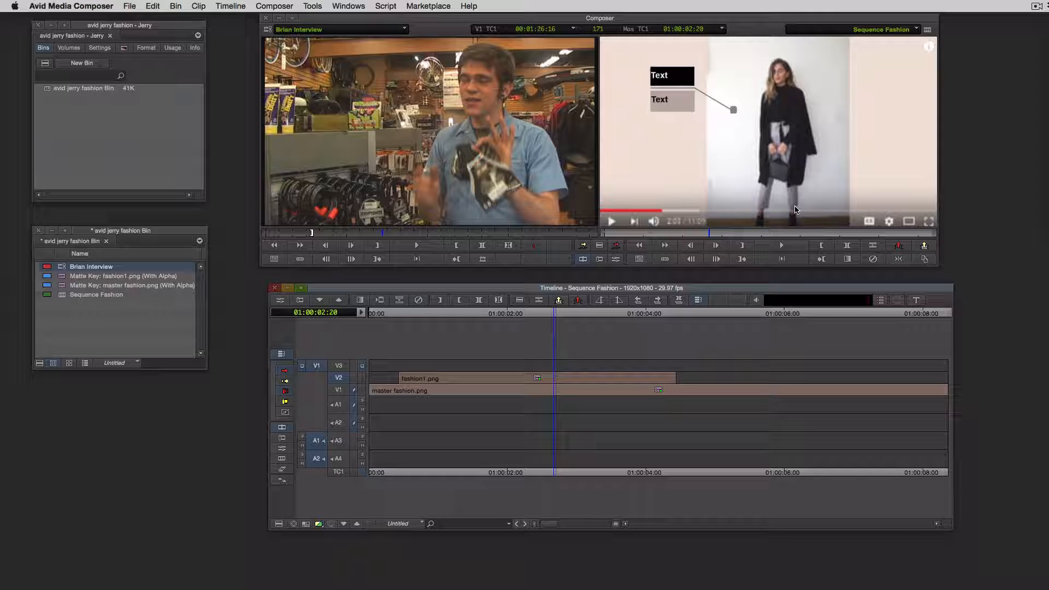
# Patch the Brian Interview source to V3 and overwrite the marked section above fashion1.png
pyautogui.click(546, 313)
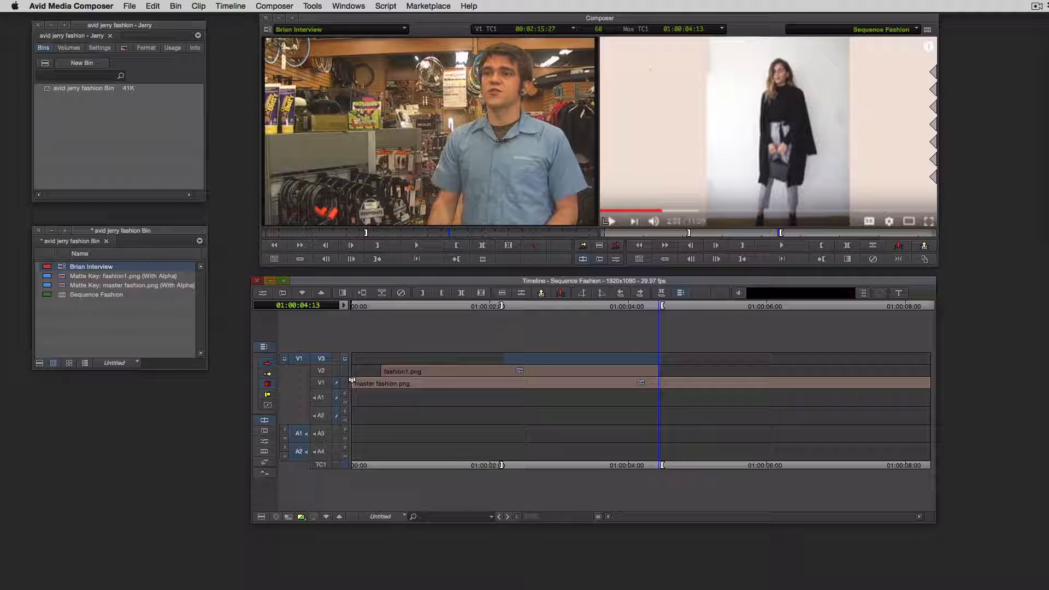
pyautogui.click(320, 359)
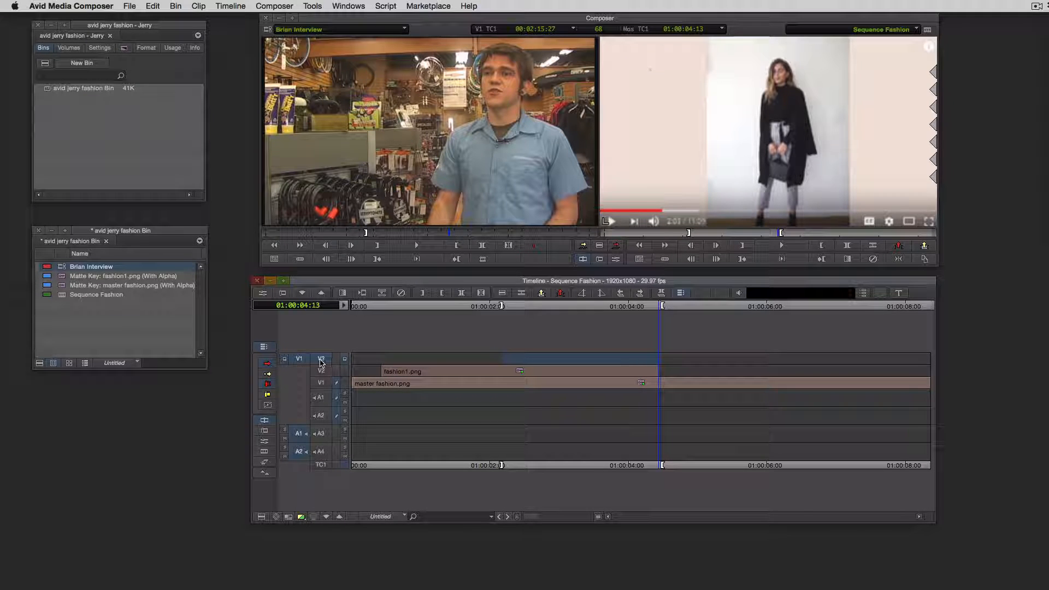
pyautogui.click(616, 260)
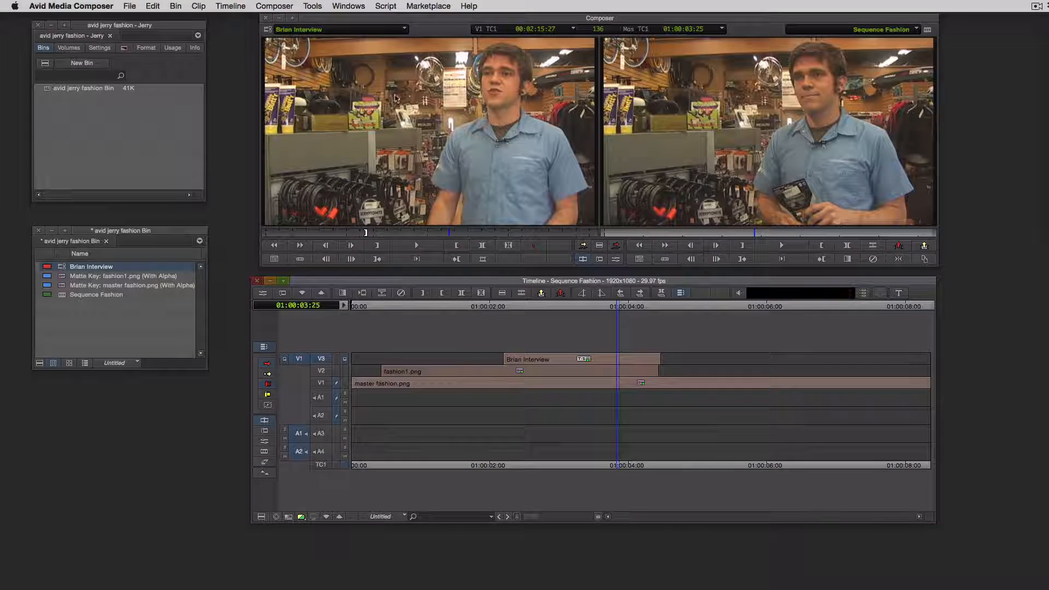
# From the Effect Palette's Blend category, put Picture-in-Picture on the Brian Interview clip
pyautogui.click(312, 7)
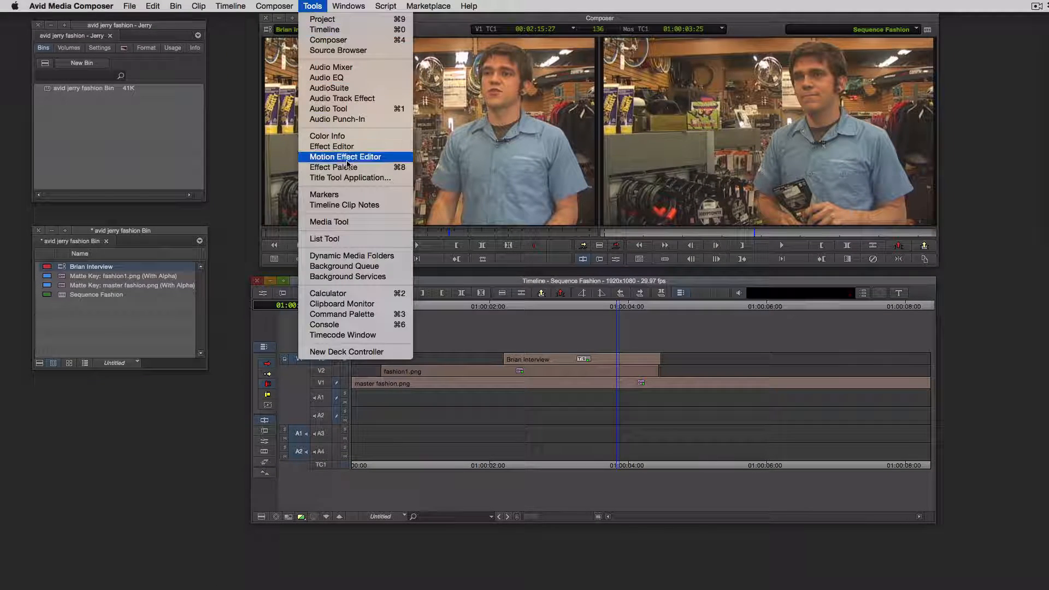
pyautogui.click(333, 166)
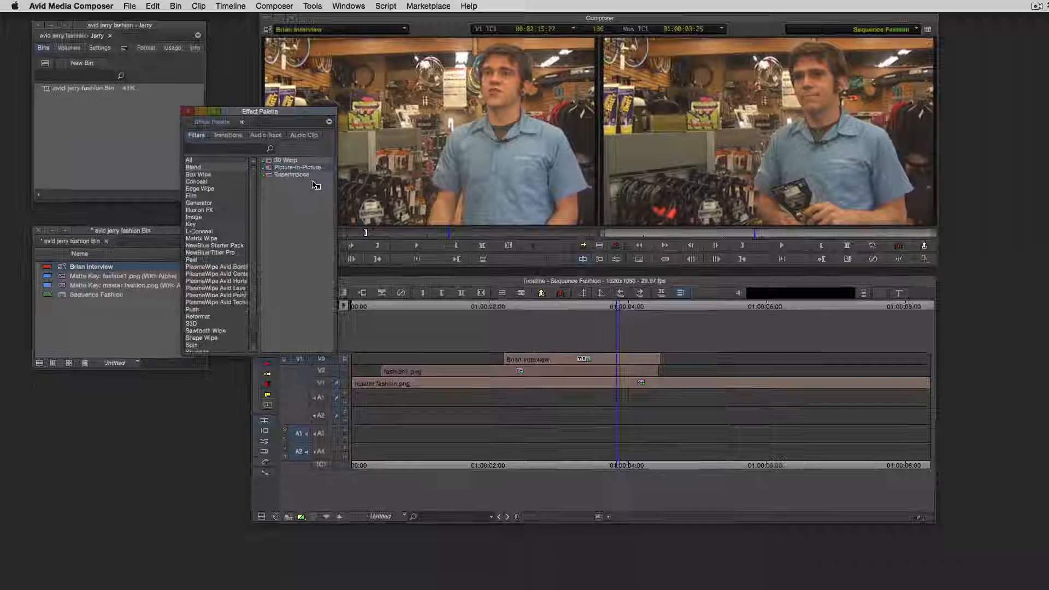
pyautogui.click(580, 359)
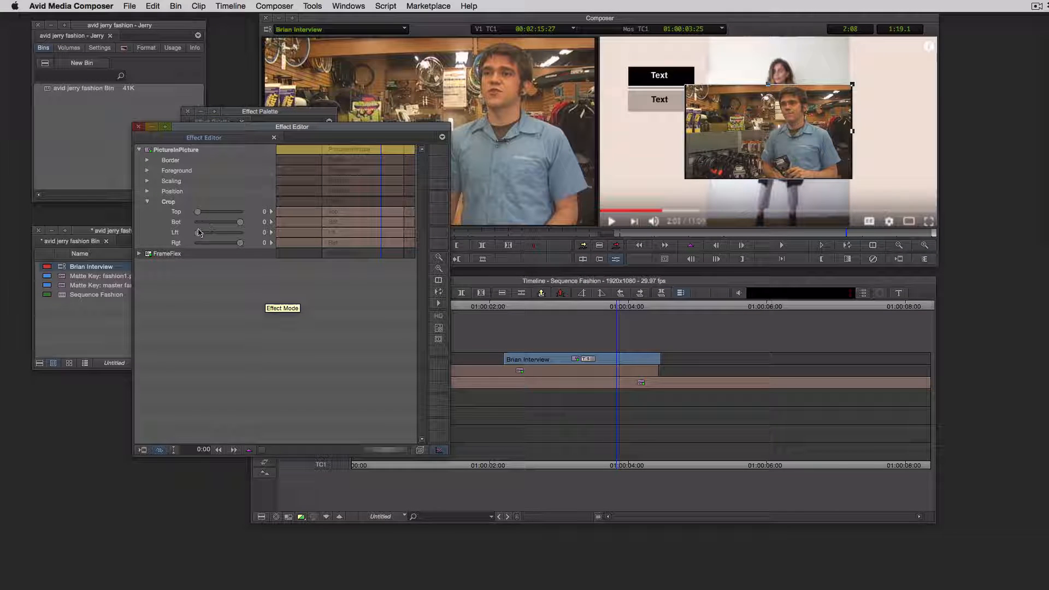
# Crop the inset to Lft 473 and Rgt -162, then scale it to 57 with Fixed Aspect
pyautogui.moveTo(199, 232); pyautogui.dragTo(221, 232)
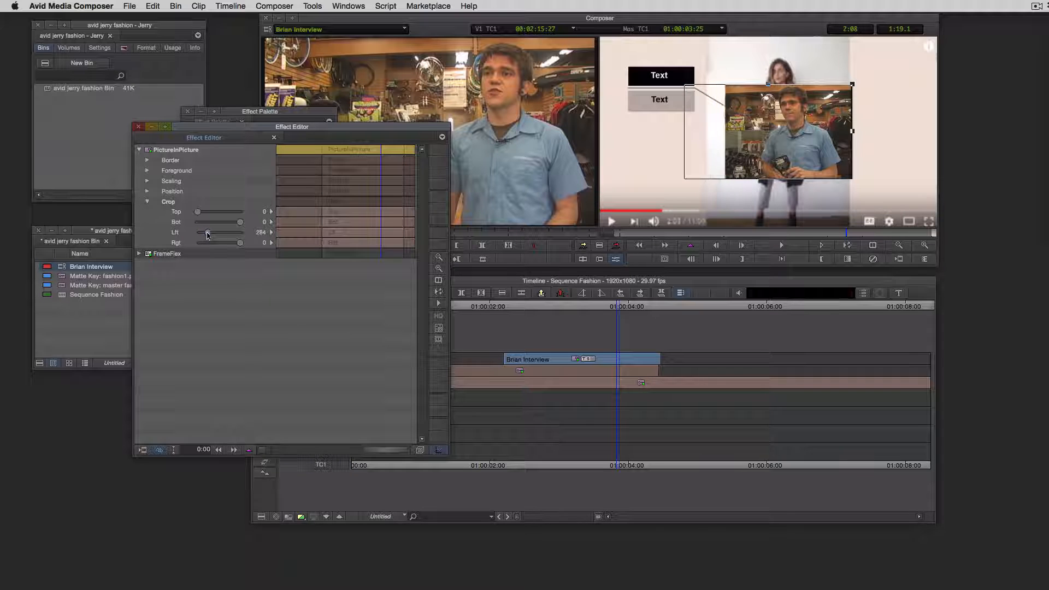
pyautogui.moveTo(211, 231); pyautogui.dragTo(217, 232)
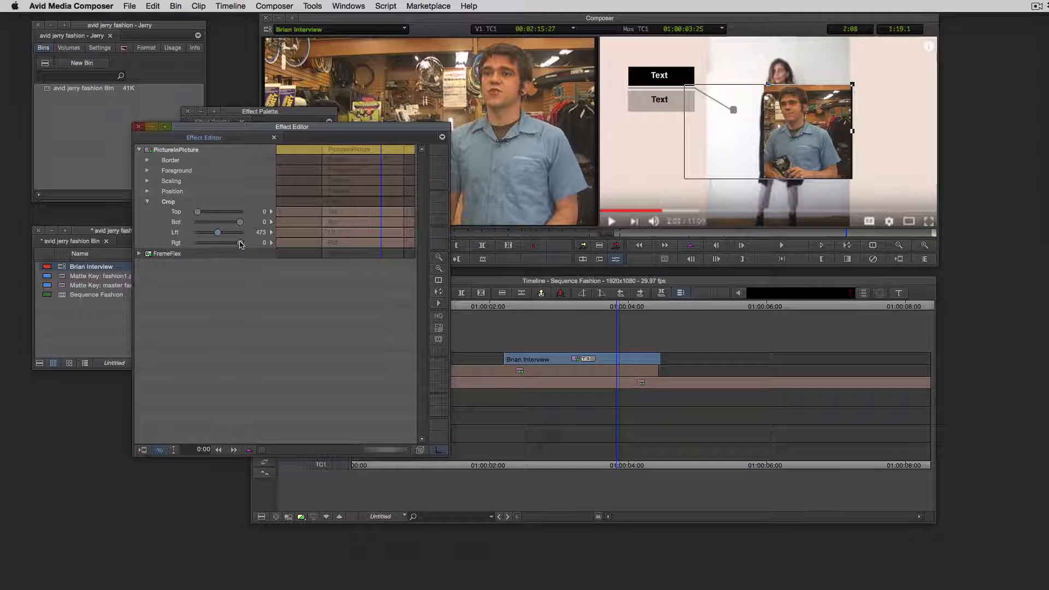
pyautogui.moveTo(241, 242); pyautogui.dragTo(233, 243)
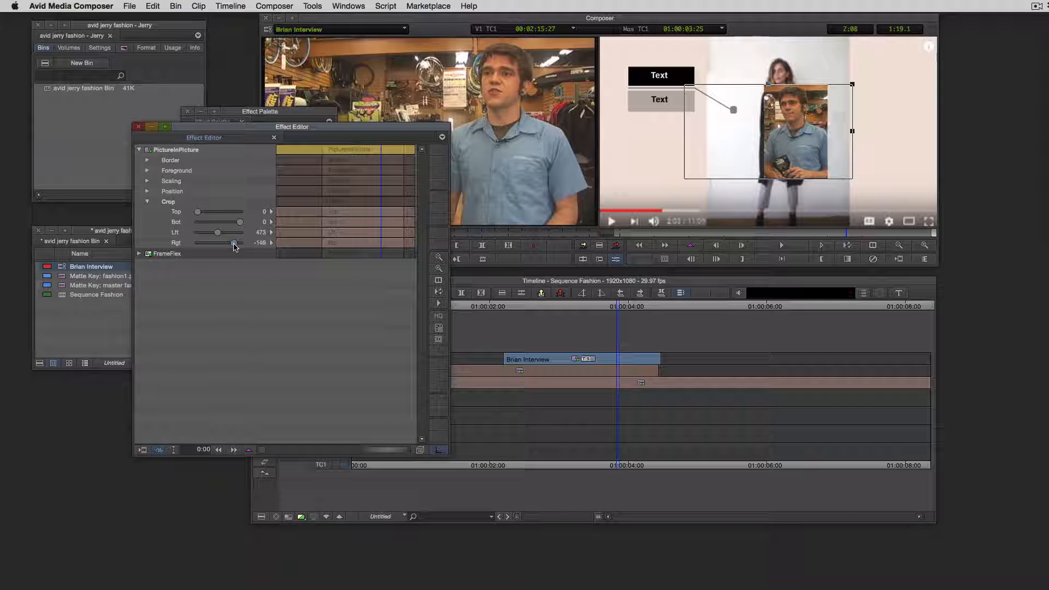
pyautogui.moveTo(232, 243); pyautogui.dragTo(234, 243)
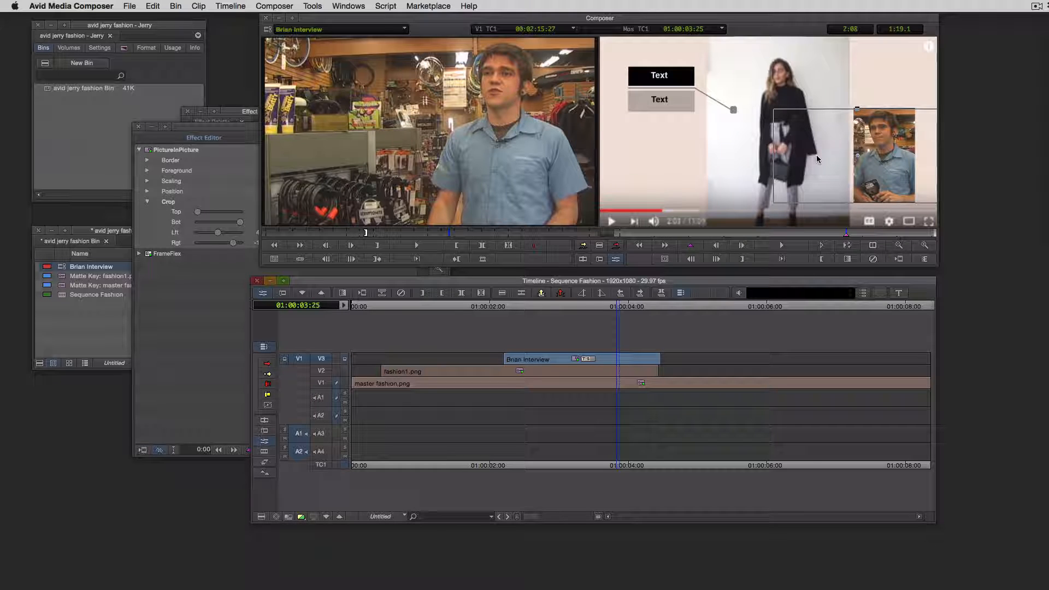
pyautogui.moveTo(860, 151)
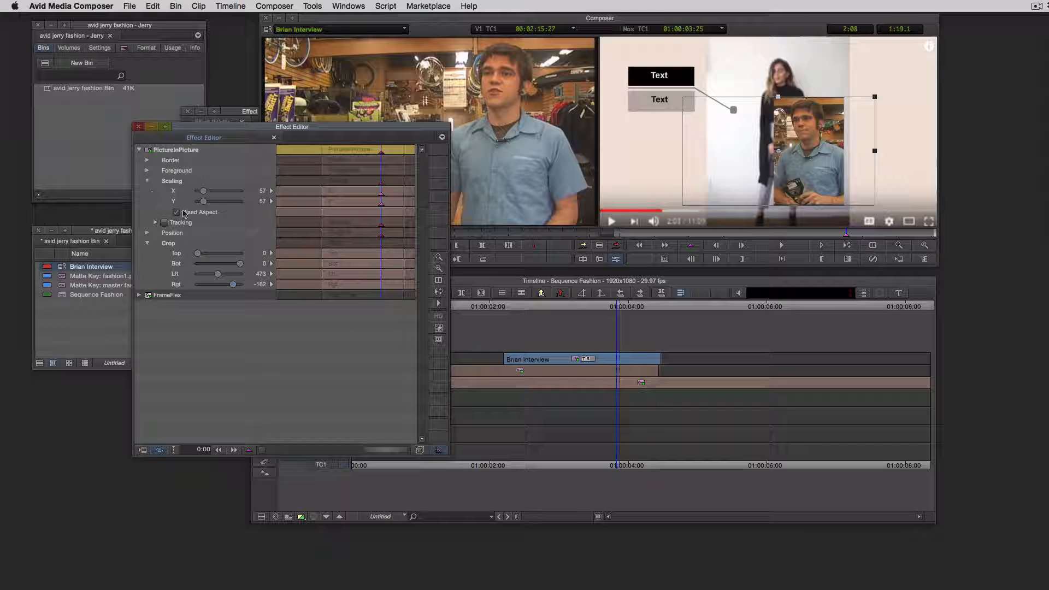
pyautogui.moveTo(203, 191); pyautogui.dragTo(221, 192)
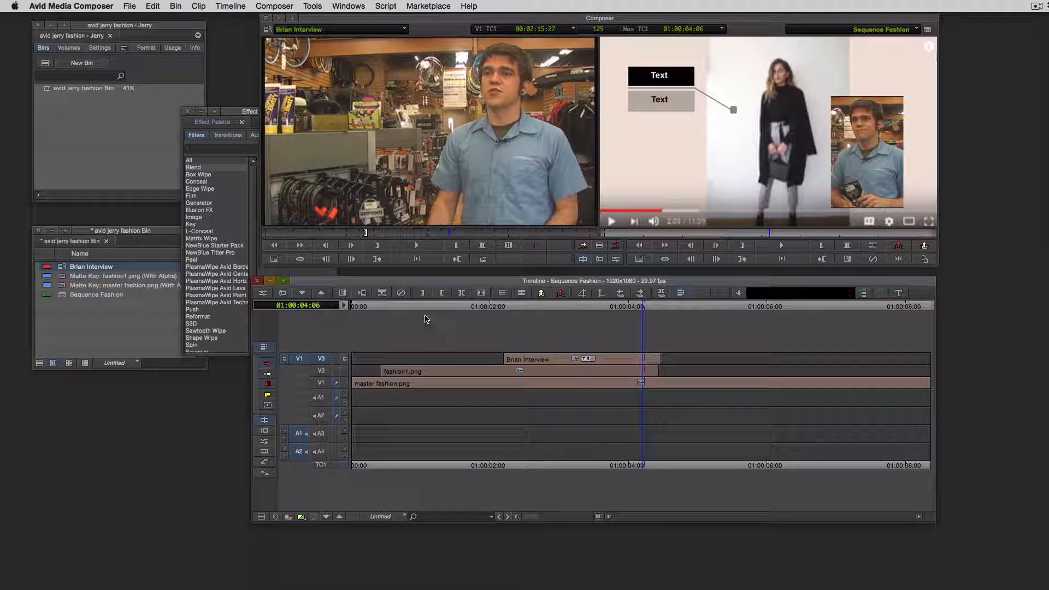
# Settle the inset beside the model at about 58 percent and leave the Effect Editor
pyautogui.click(380, 315)
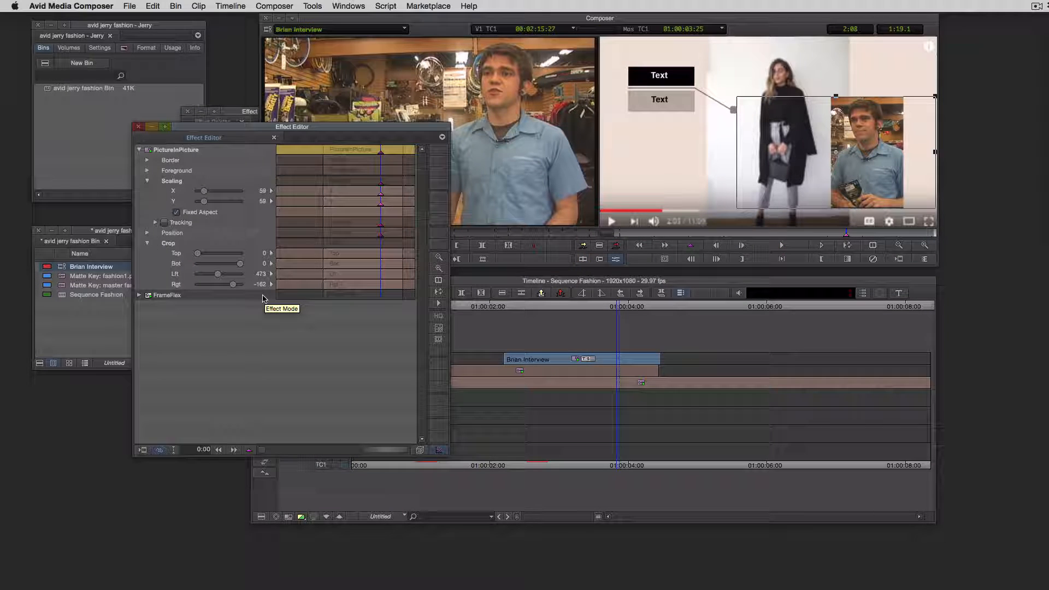
pyautogui.moveTo(349, 379)
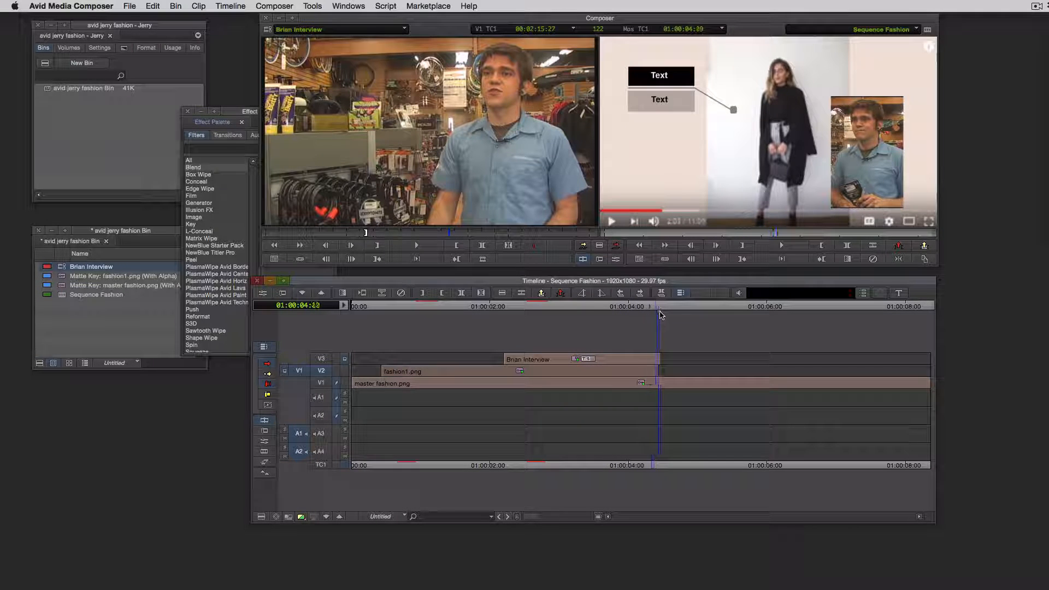
pyautogui.click(690, 306)
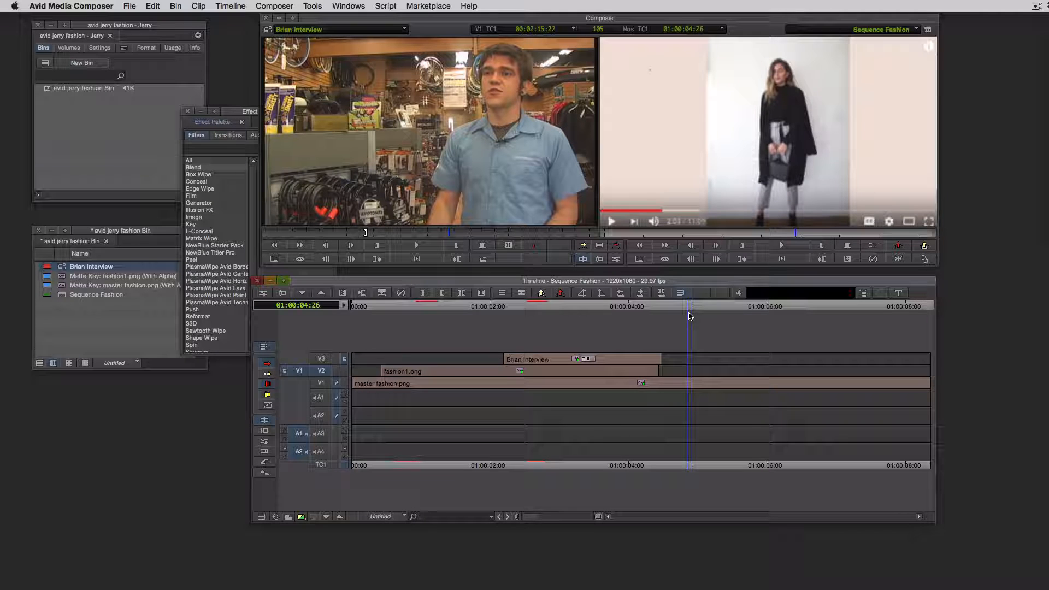